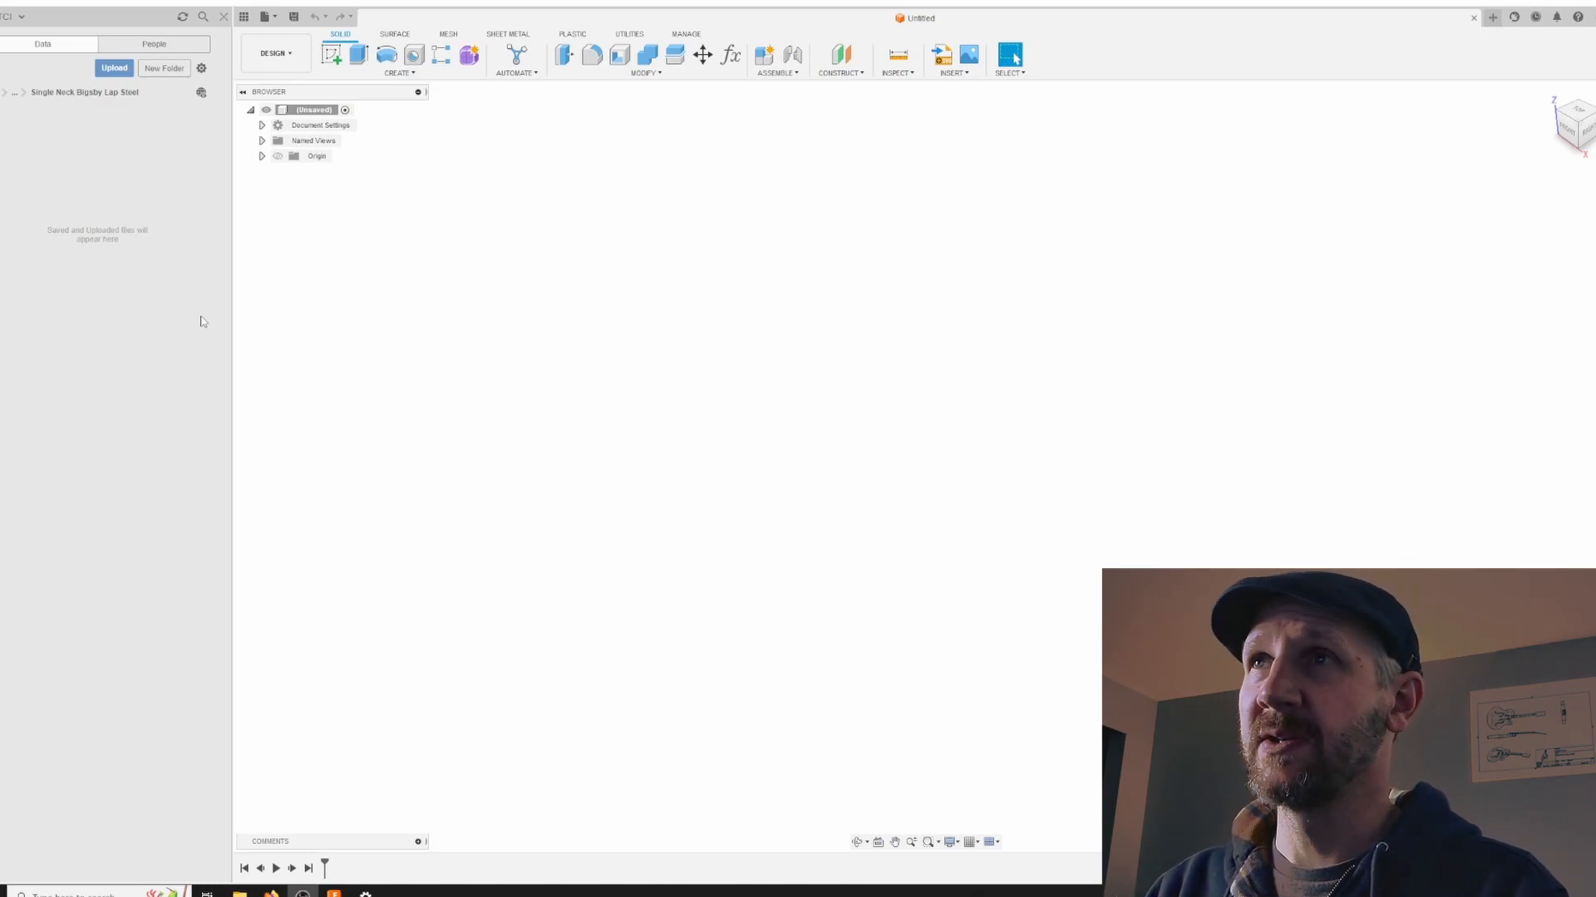
{"action": "mouse_move", "coordinate": [344, 325]}
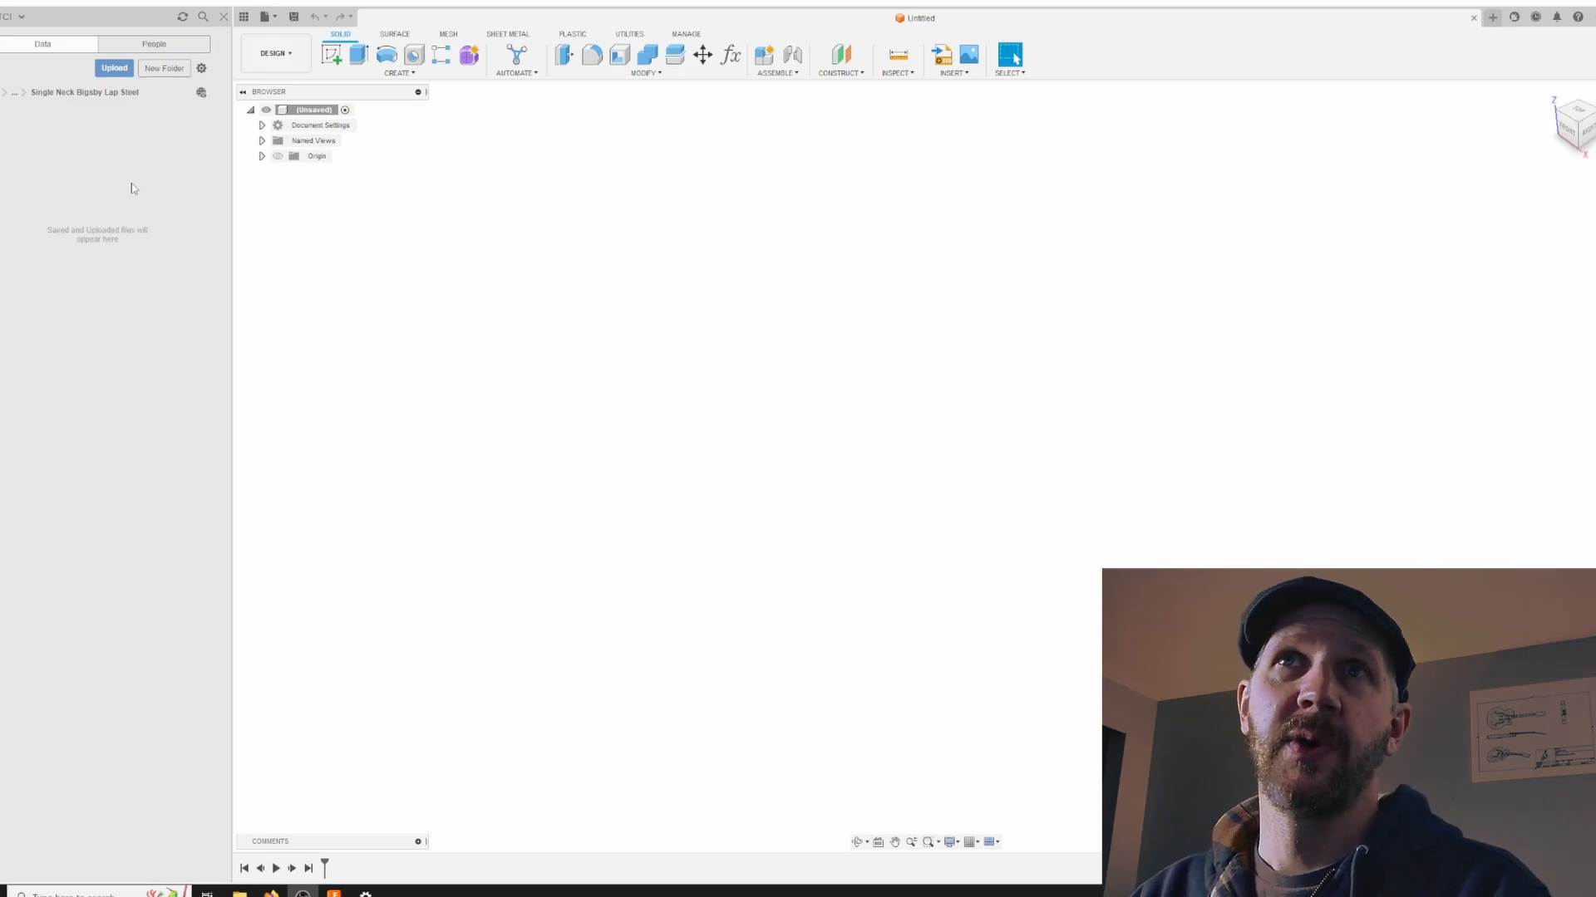
Upload bigsby_grady_martin_doubleneck.jpg, origin.jpg and s-l400.jpg from Downloads into the project.
{"action": "left_click", "coordinate": [113, 67]}
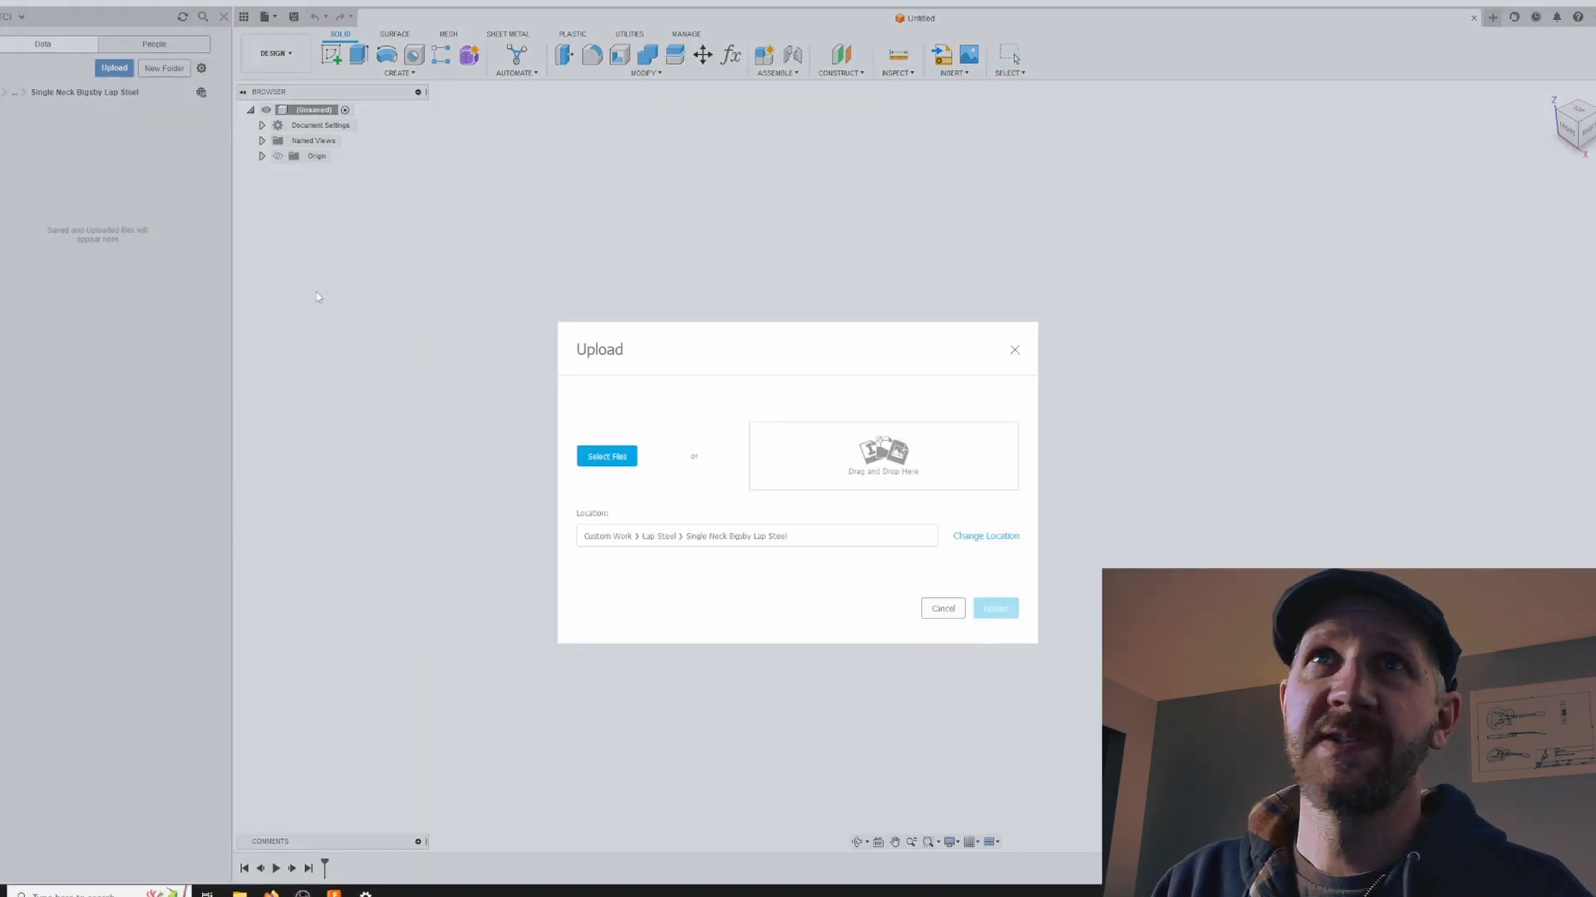
{"action": "left_click", "coordinate": [606, 456]}
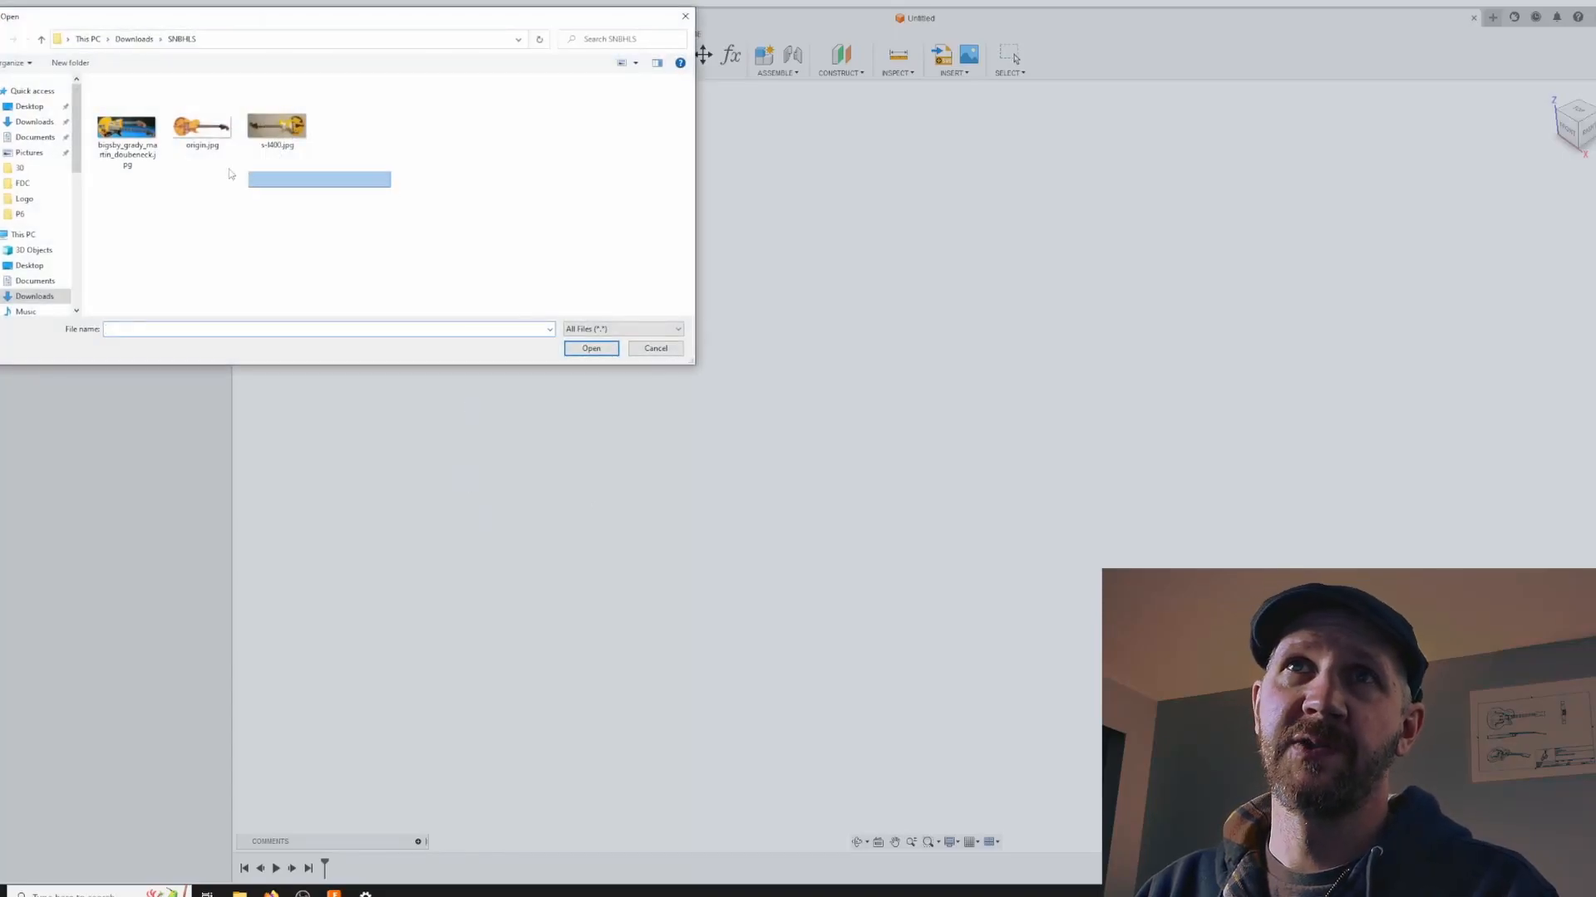
{"action": "left_click", "coordinate": [590, 349]}
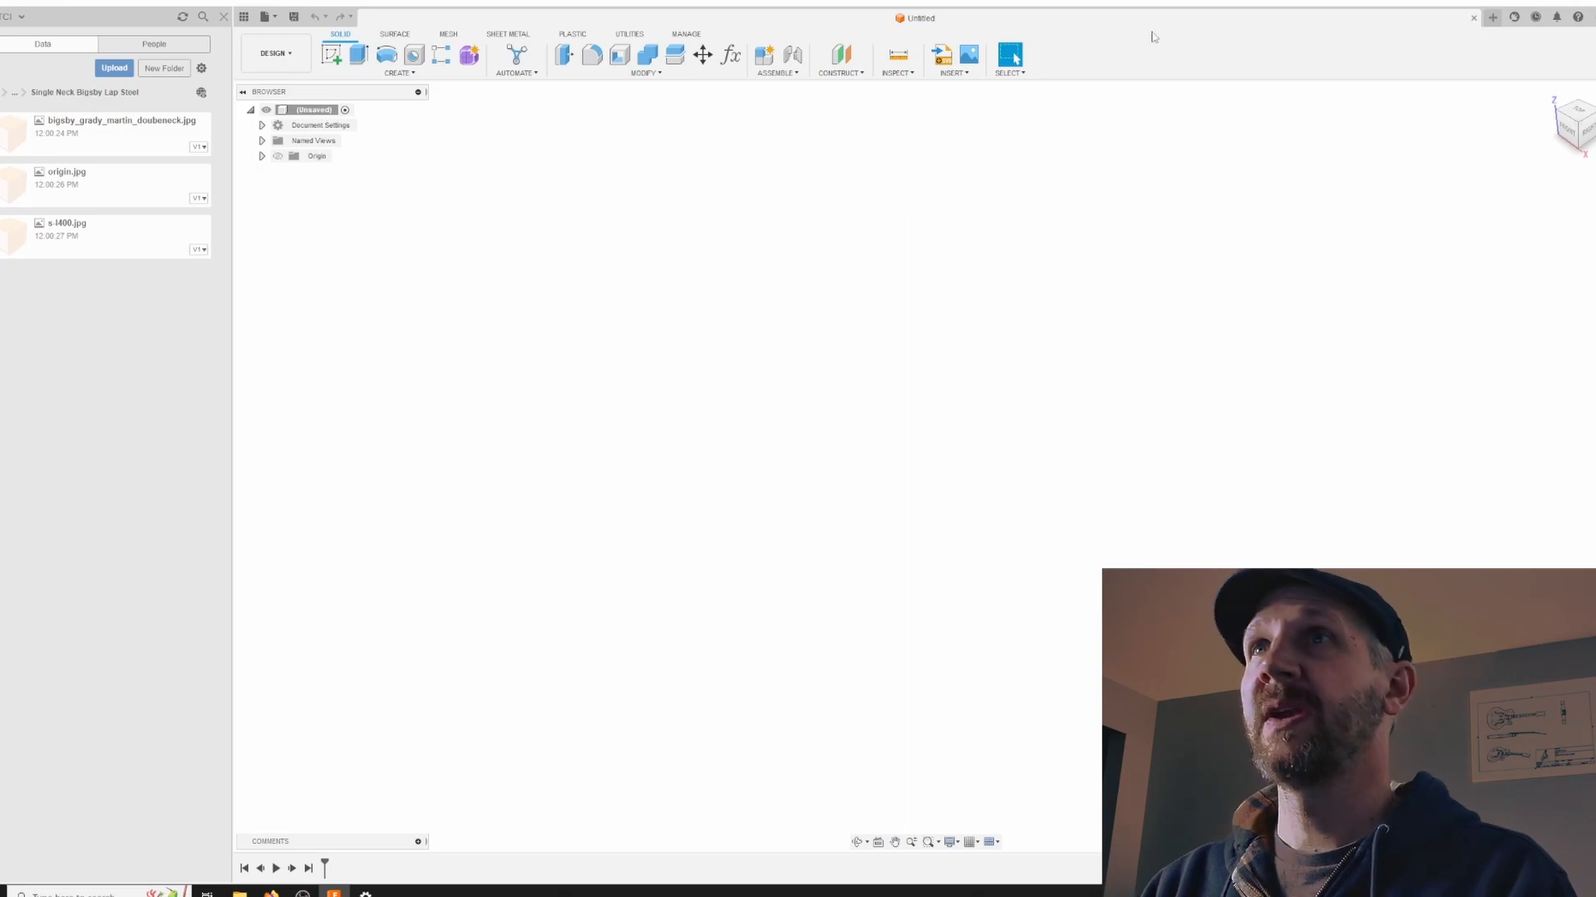
Save the untitled design as 'Single Neck Headless Lap Steel' (v1) in the project.
{"action": "left_click", "coordinate": [967, 54]}
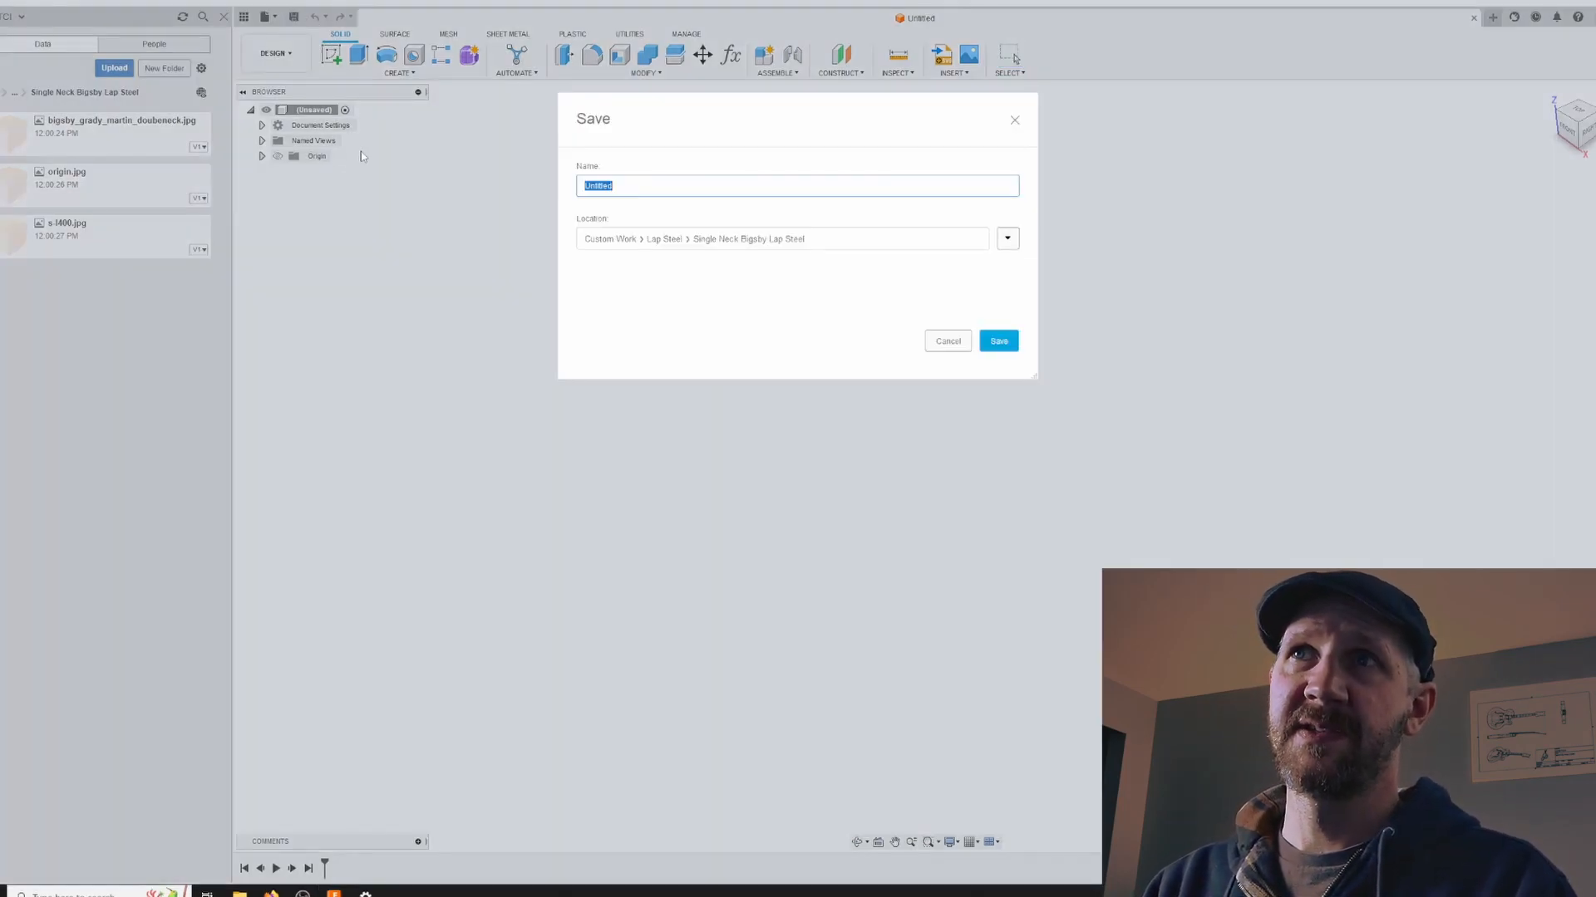
{"action": "type", "text": "Single Neck Headless Lap"}
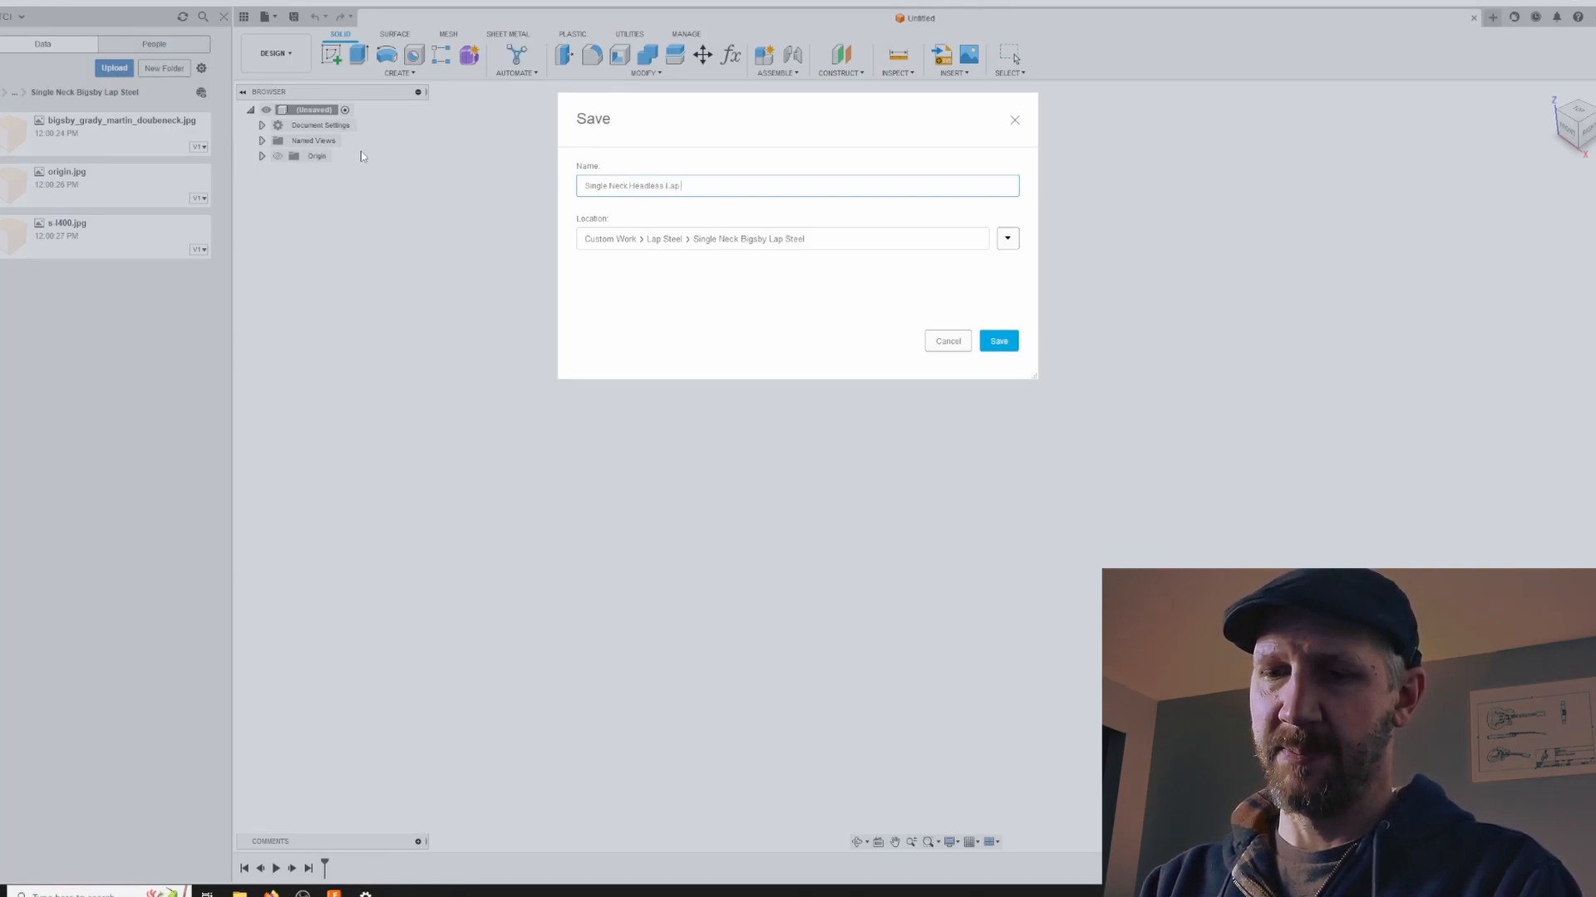
{"action": "left_click", "coordinate": [997, 340]}
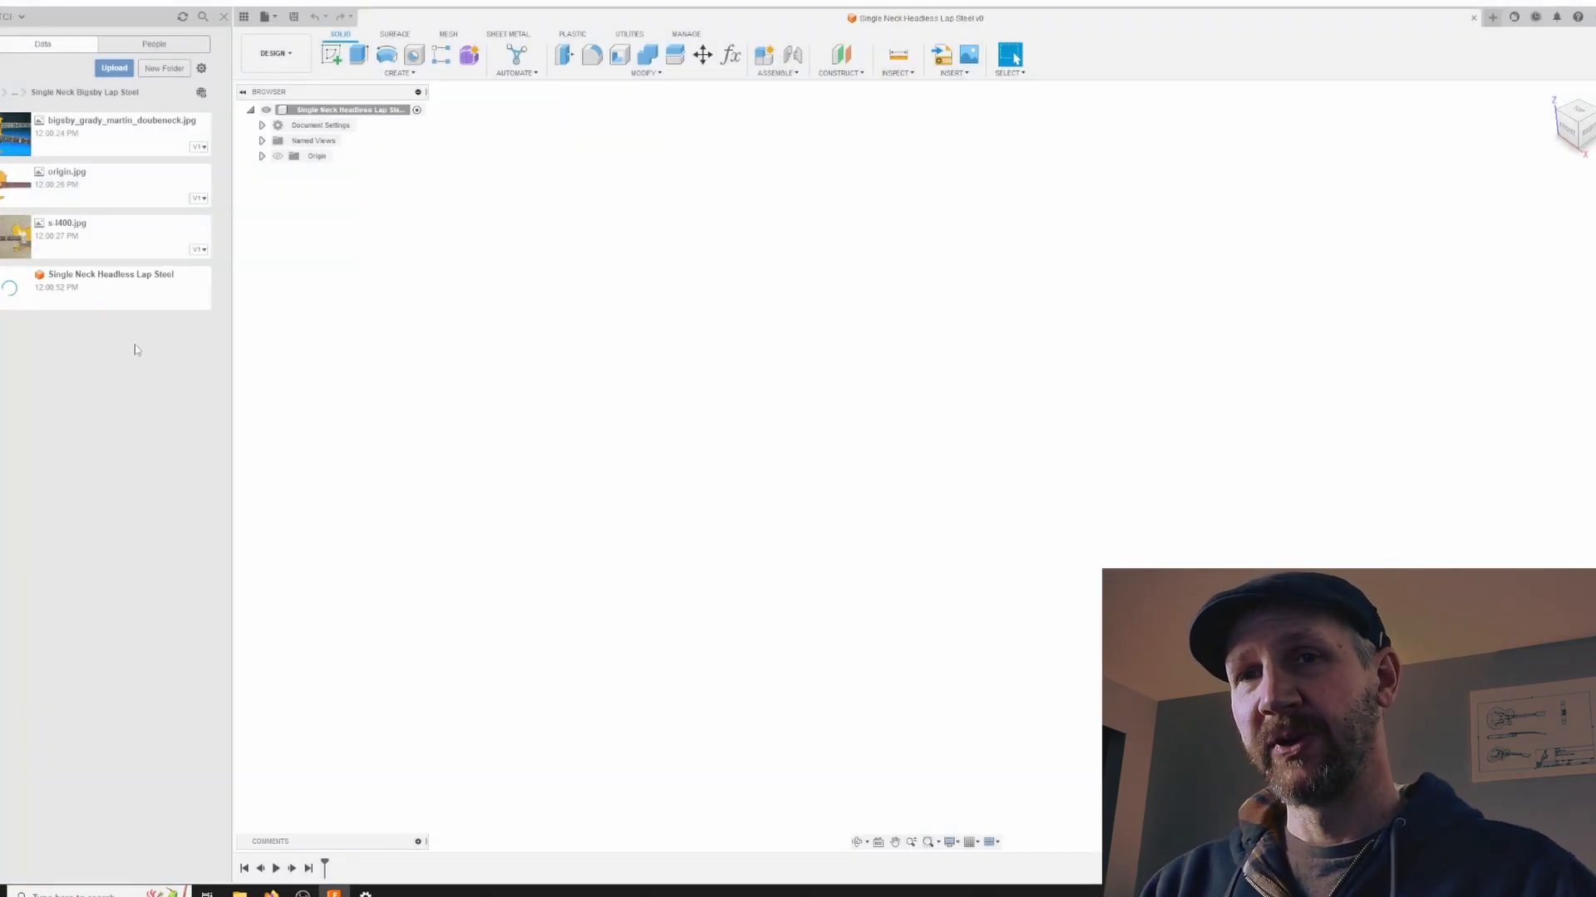
{"action": "mouse_move", "coordinate": [544, 544]}
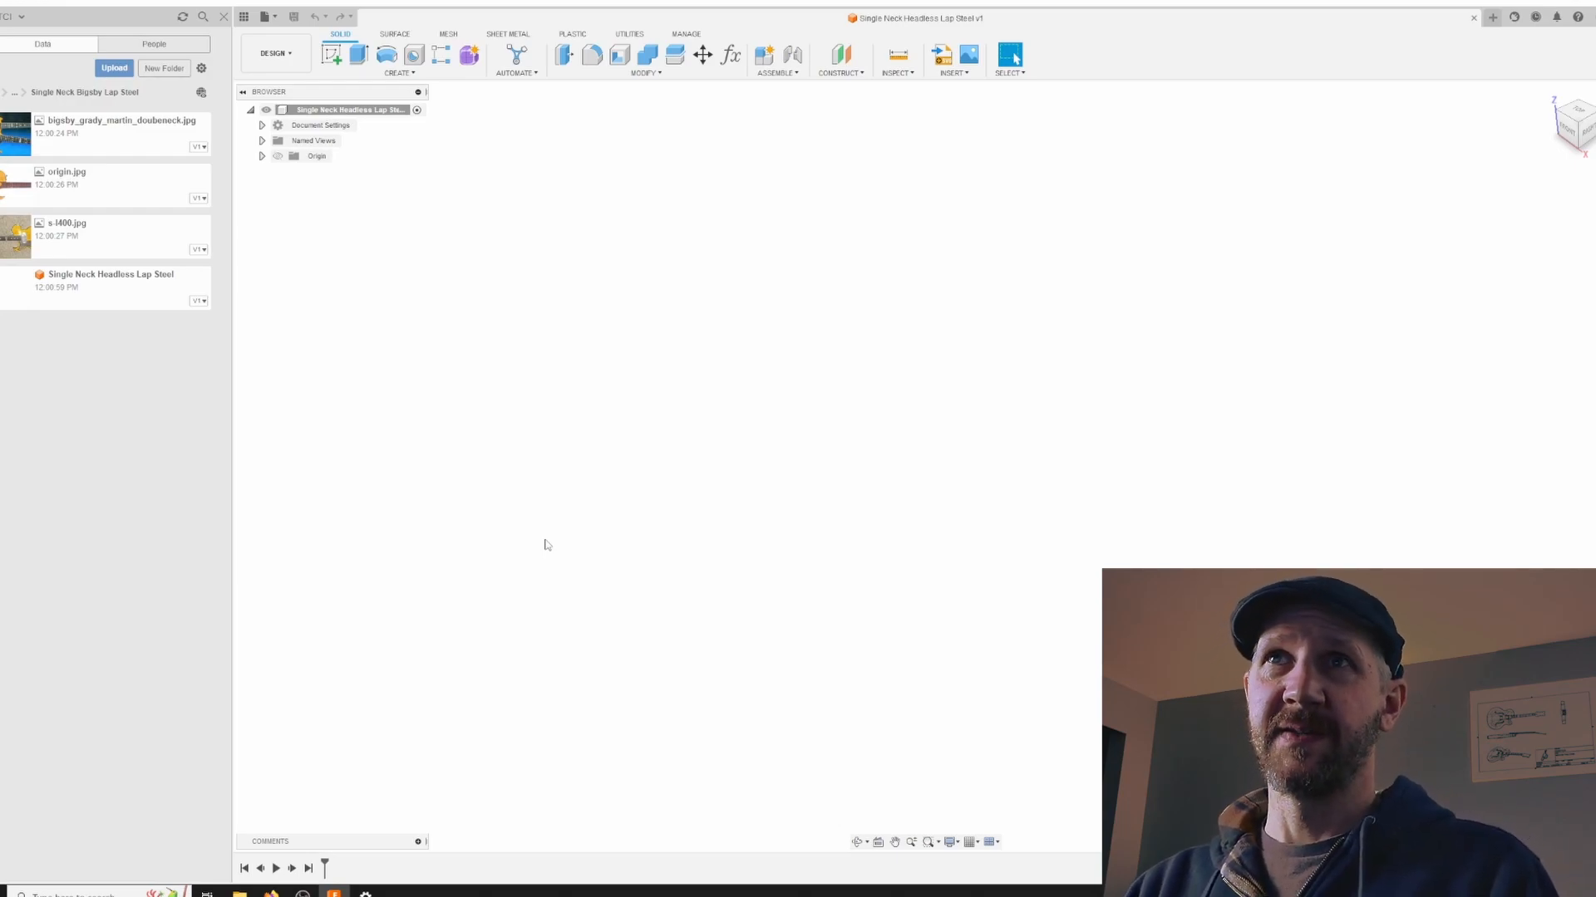
{"action": "left_click", "coordinate": [399, 73]}
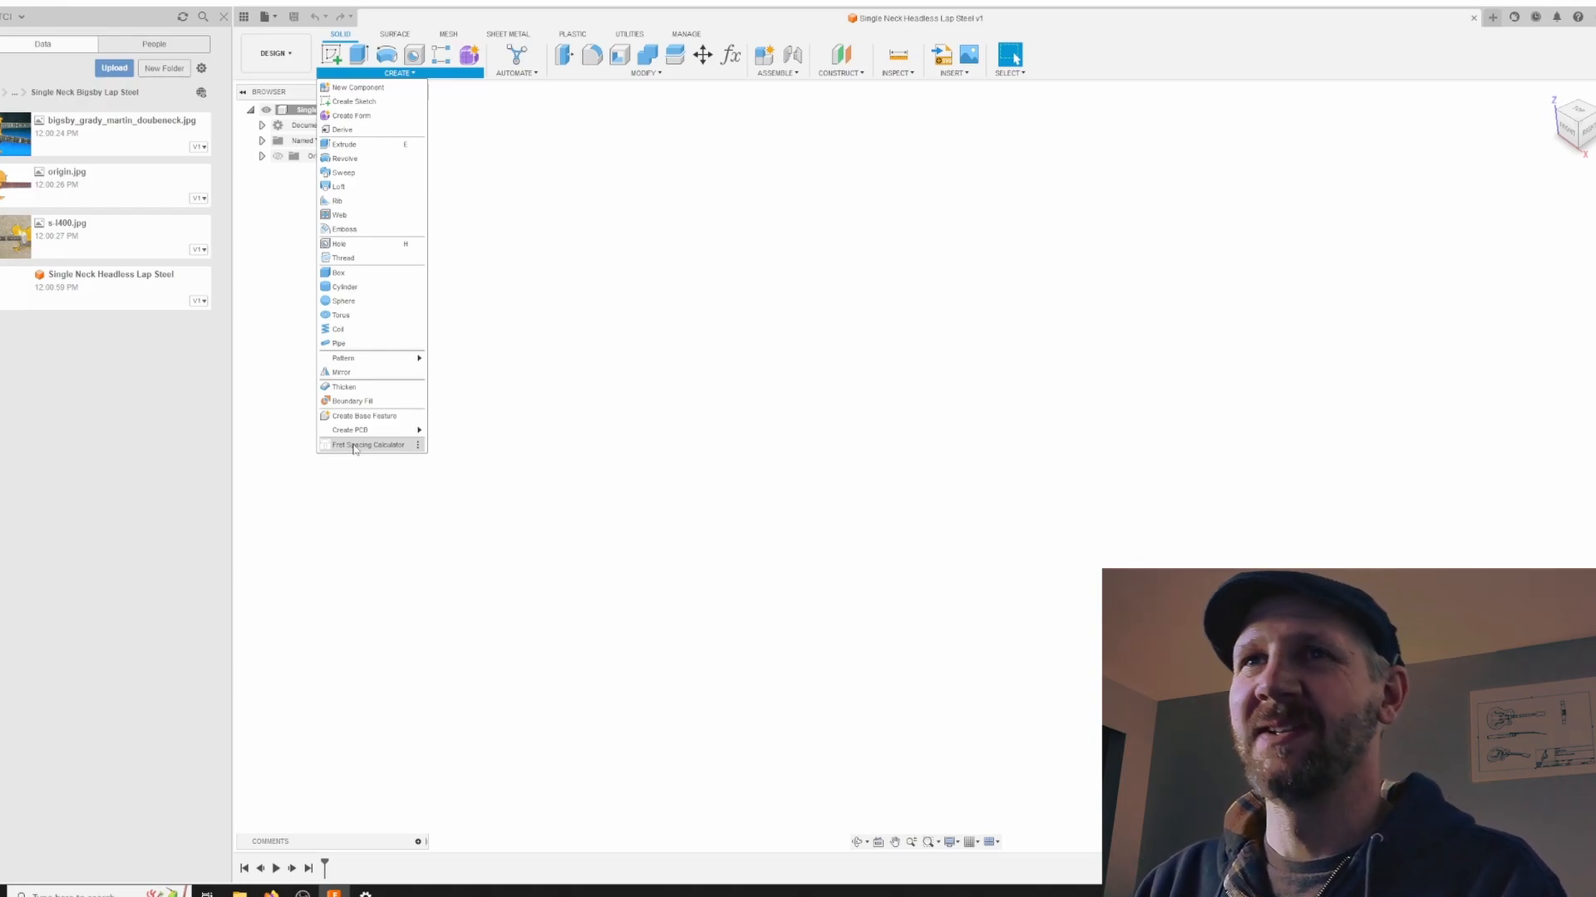
Run the Fret Spacing Calculator with a 23 in scale length and 30 frets.
{"action": "left_click", "coordinate": [368, 445]}
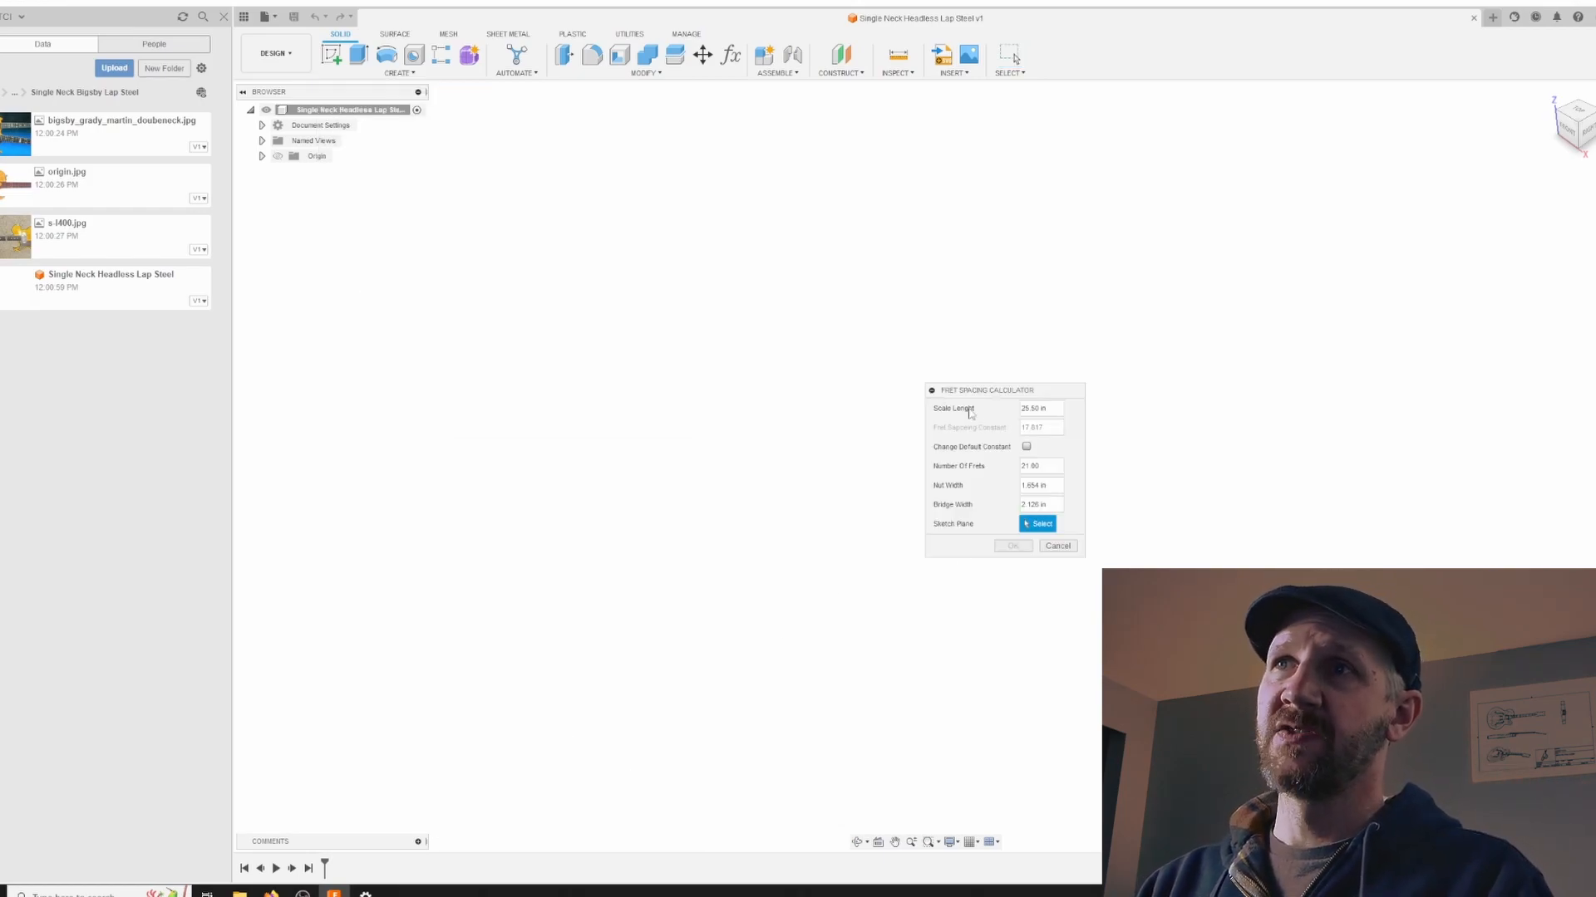
{"action": "mouse_move", "coordinate": [937, 544]}
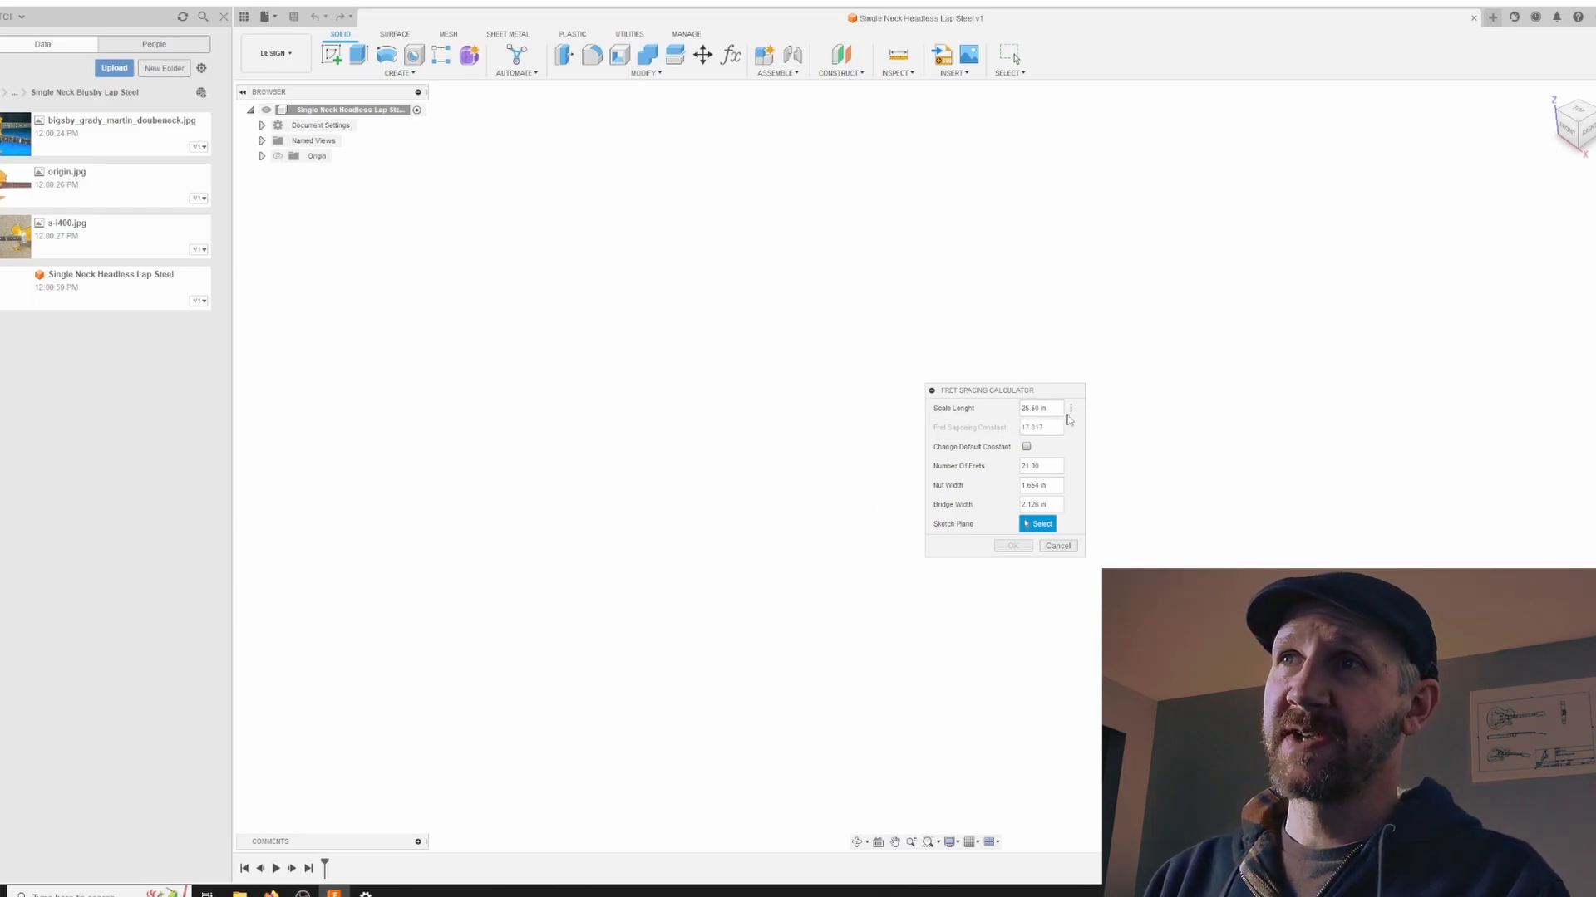
{"action": "left_click", "coordinate": [1038, 408]}
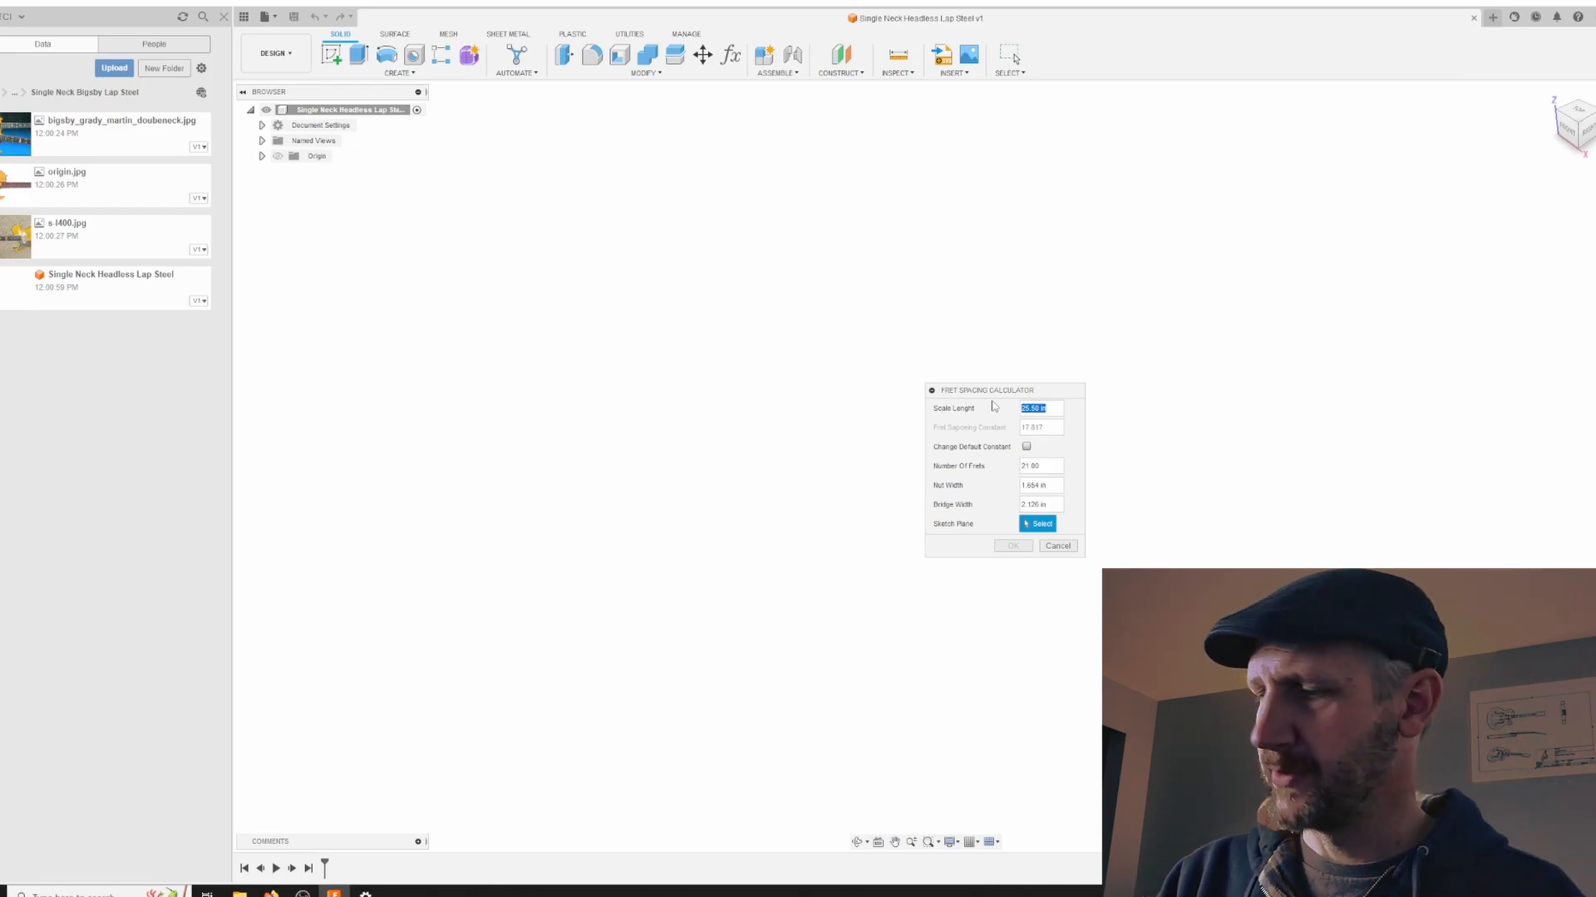
{"action": "type", "text": "23"}
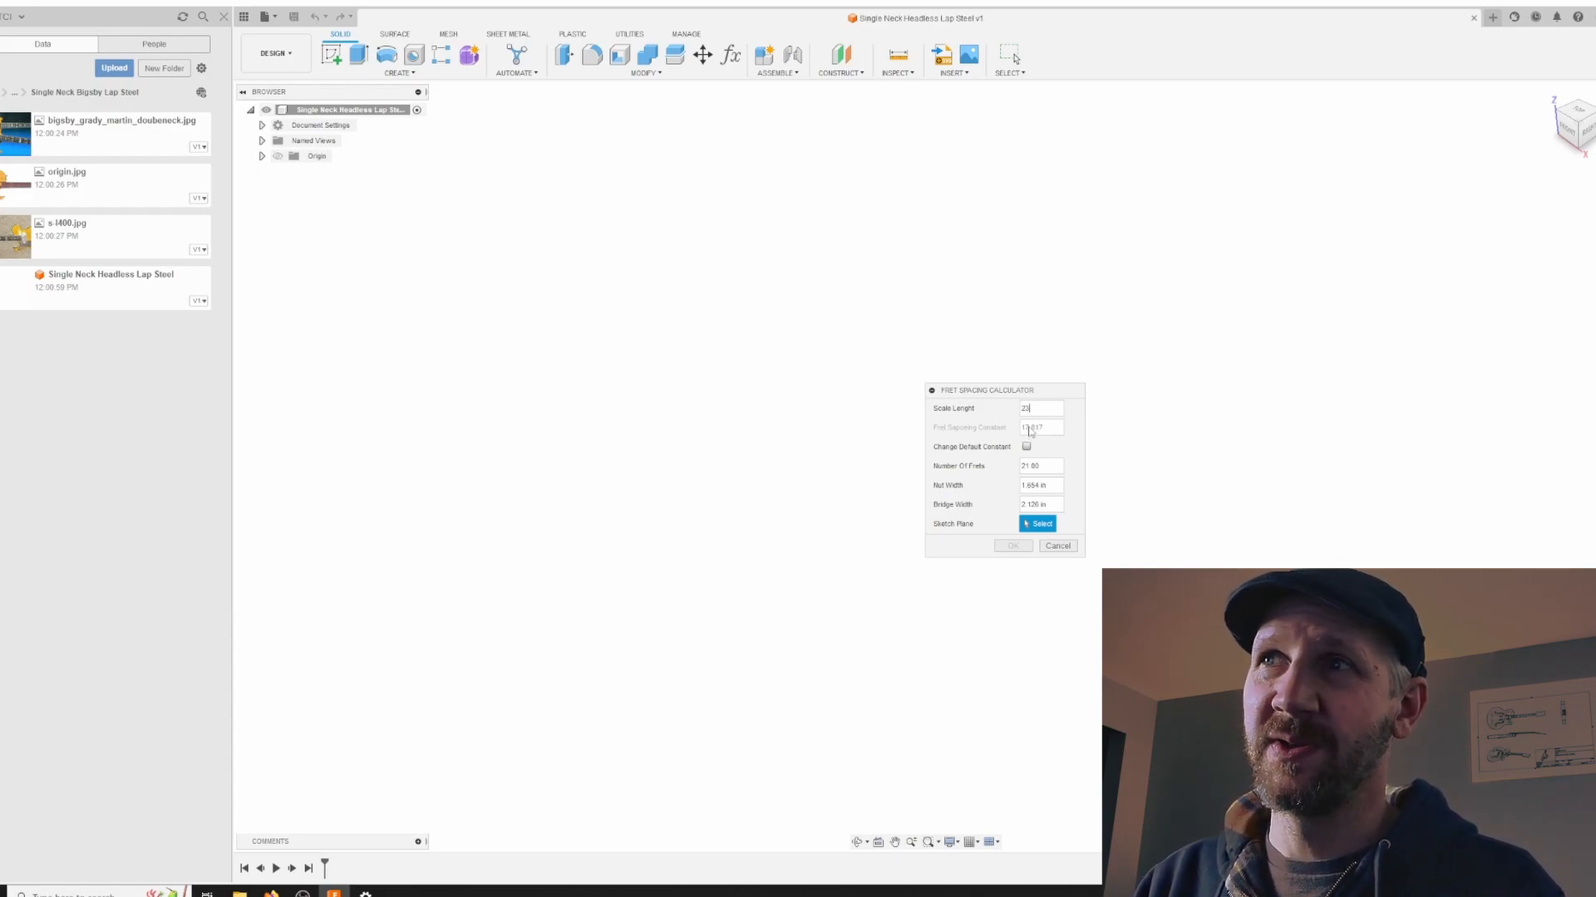
{"action": "left_click", "coordinate": [1026, 445]}
{"action": "type", "text": "32"}
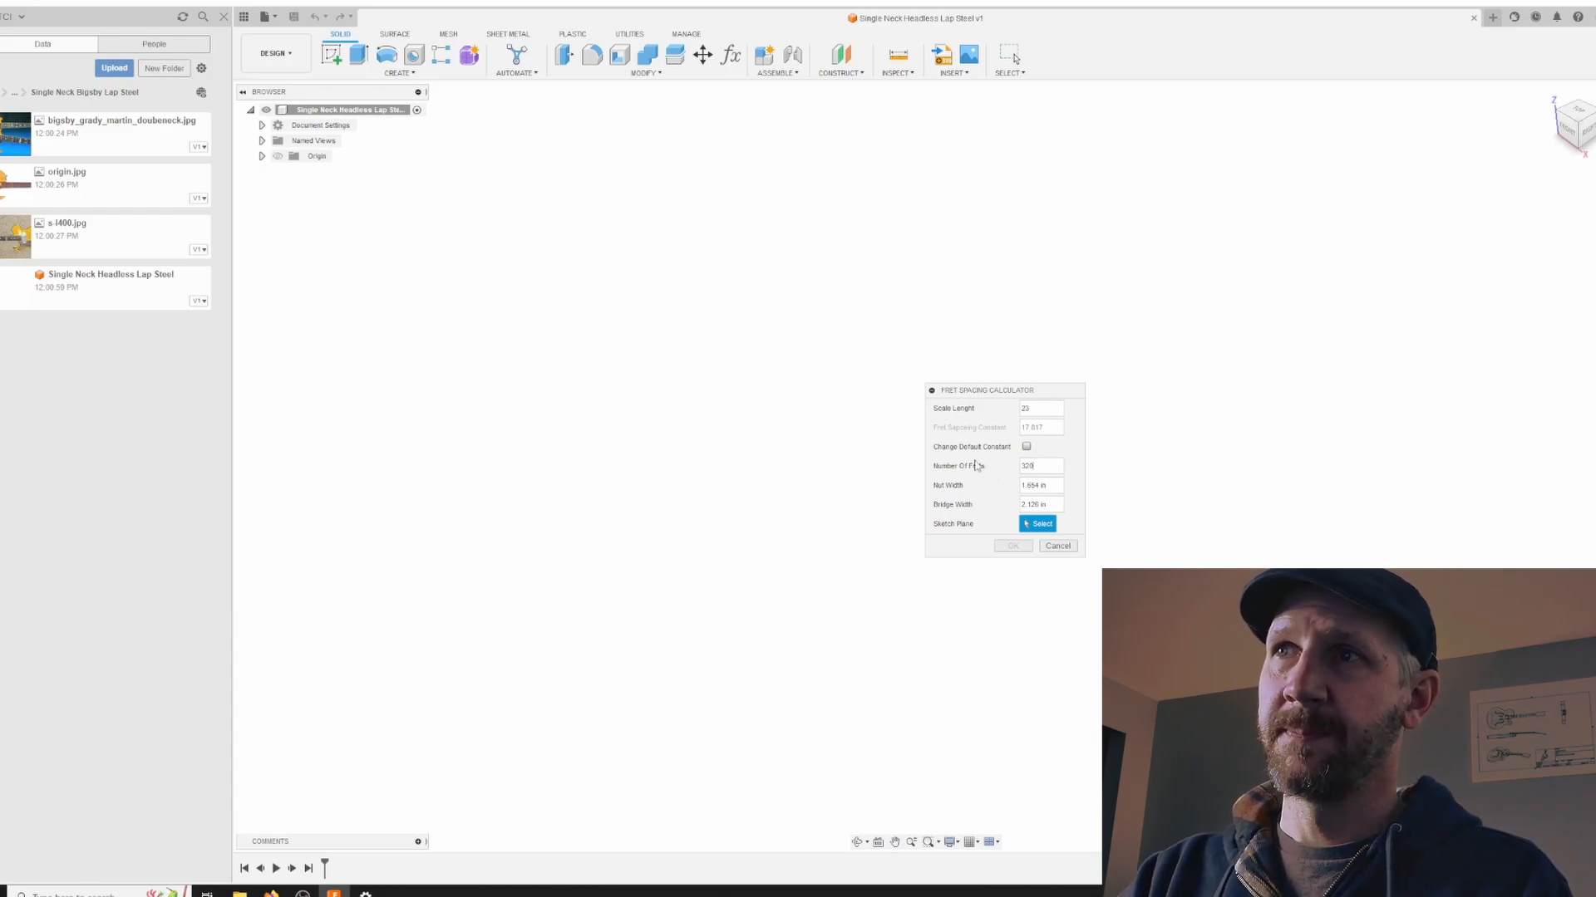
{"action": "type", "text": "30"}
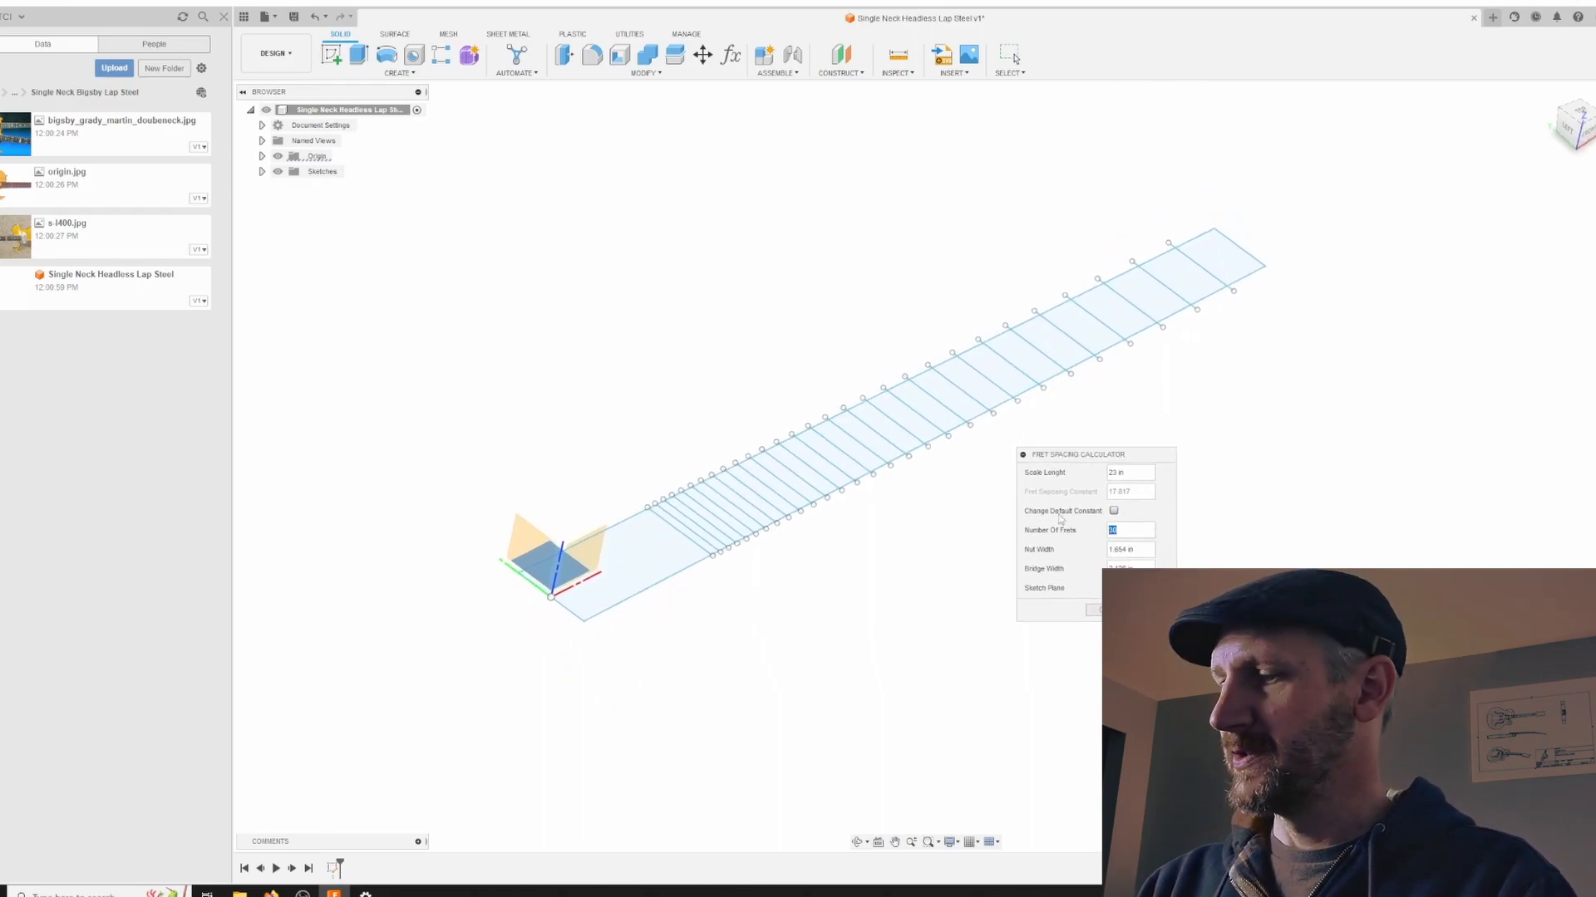
Re-enter 30 frets and widen the nut width to 3.5 in.
{"action": "type", "text": "24"}
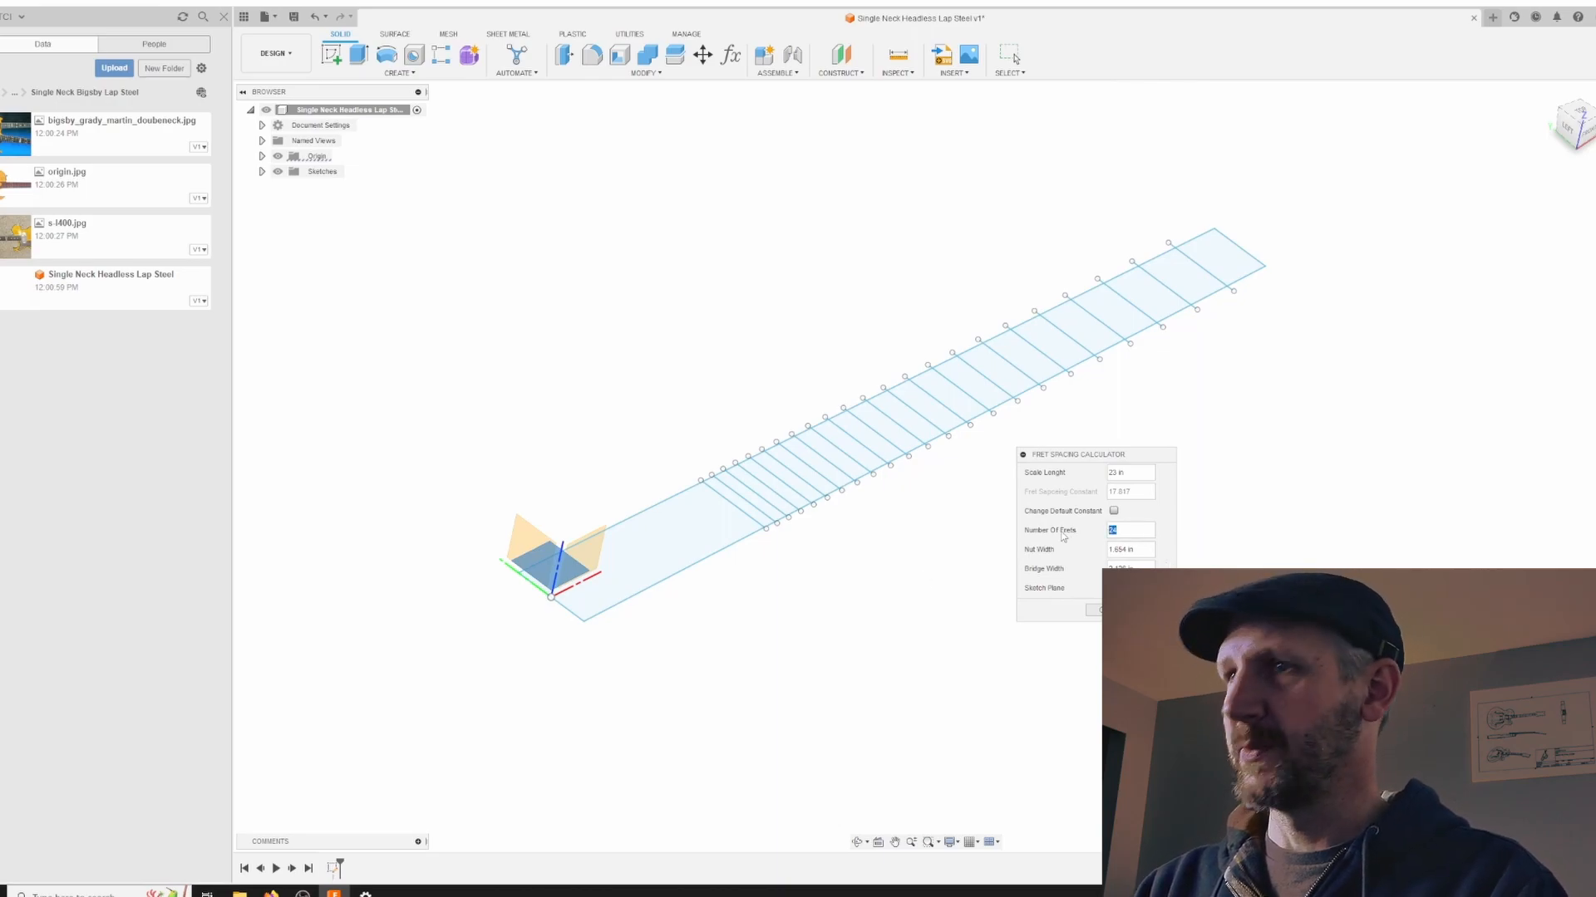
{"action": "type", "text": "30"}
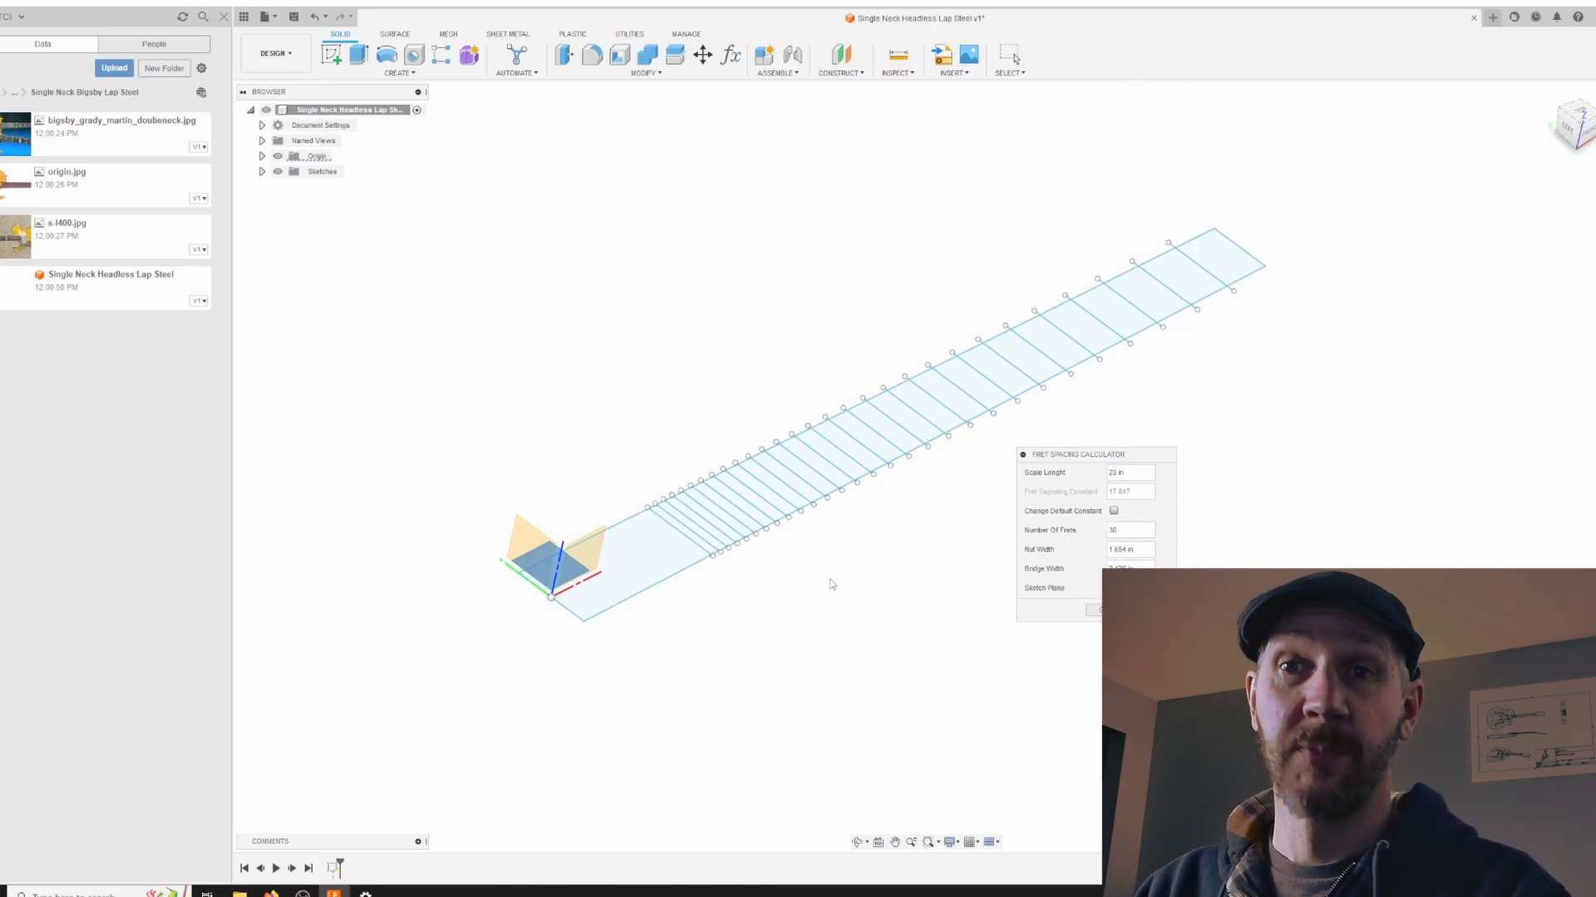
{"action": "mouse_move", "coordinate": [915, 588]}
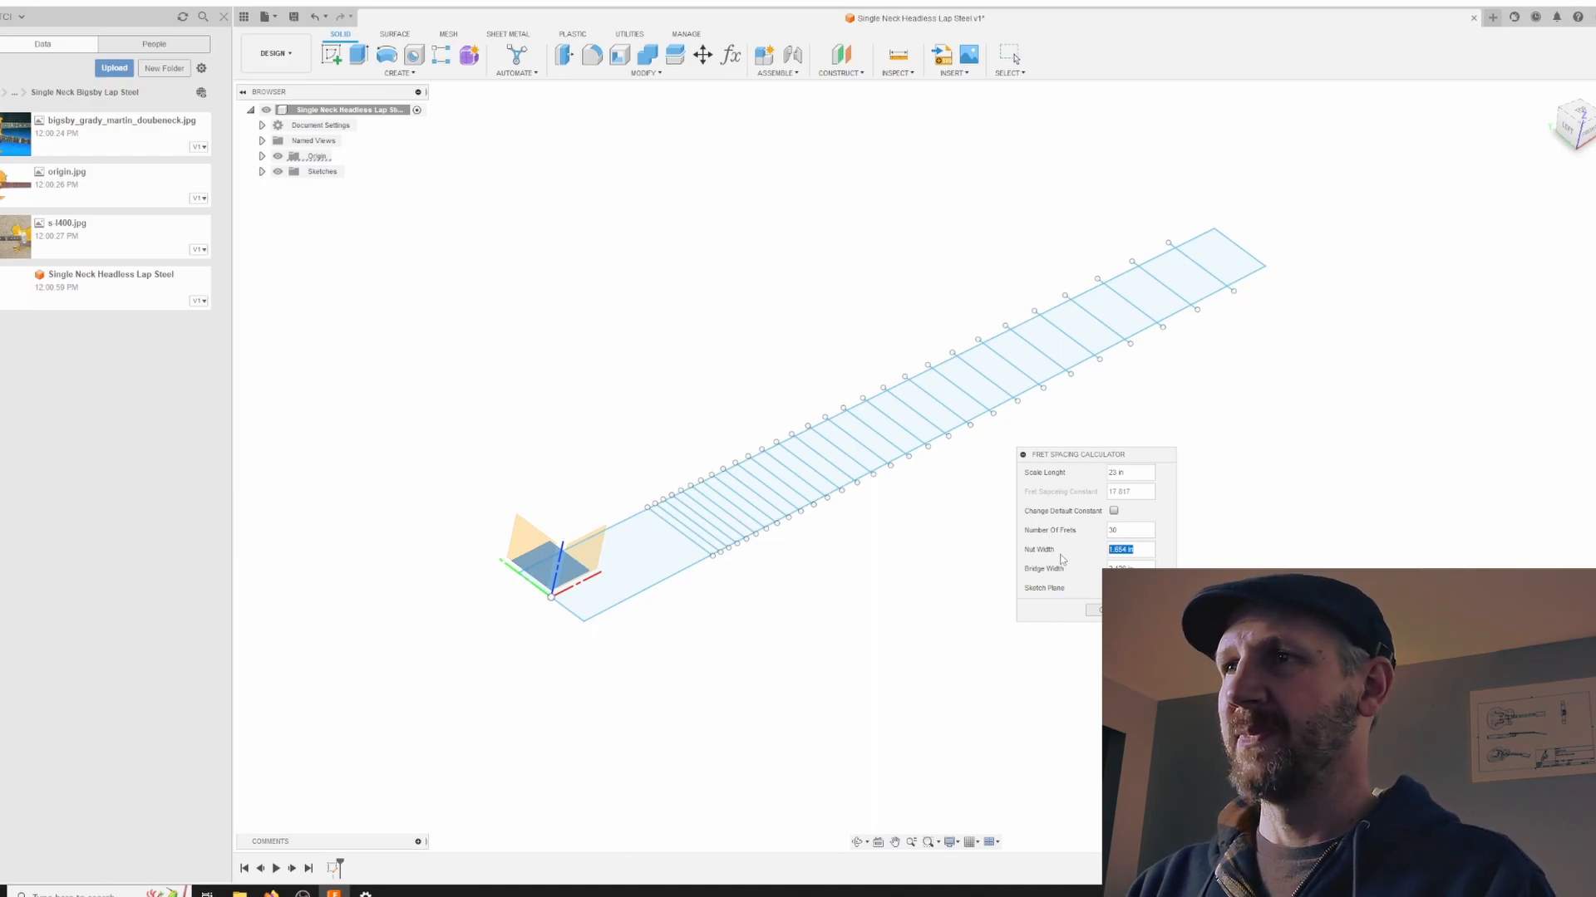
{"action": "type", "text": "3"}
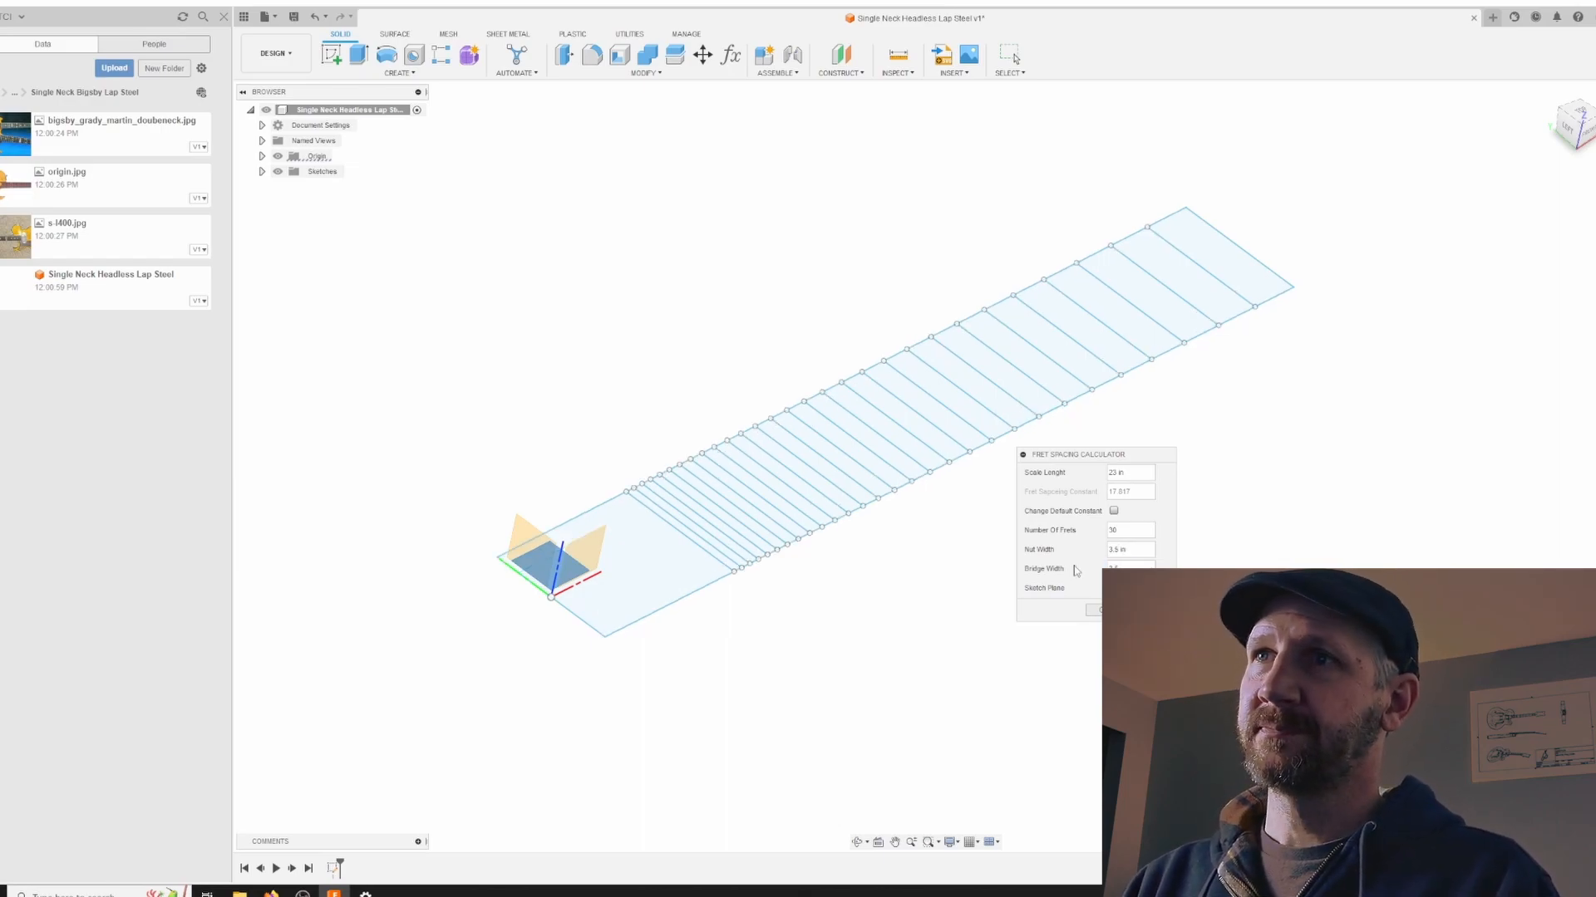
{"action": "mouse_move", "coordinate": [832, 538]}
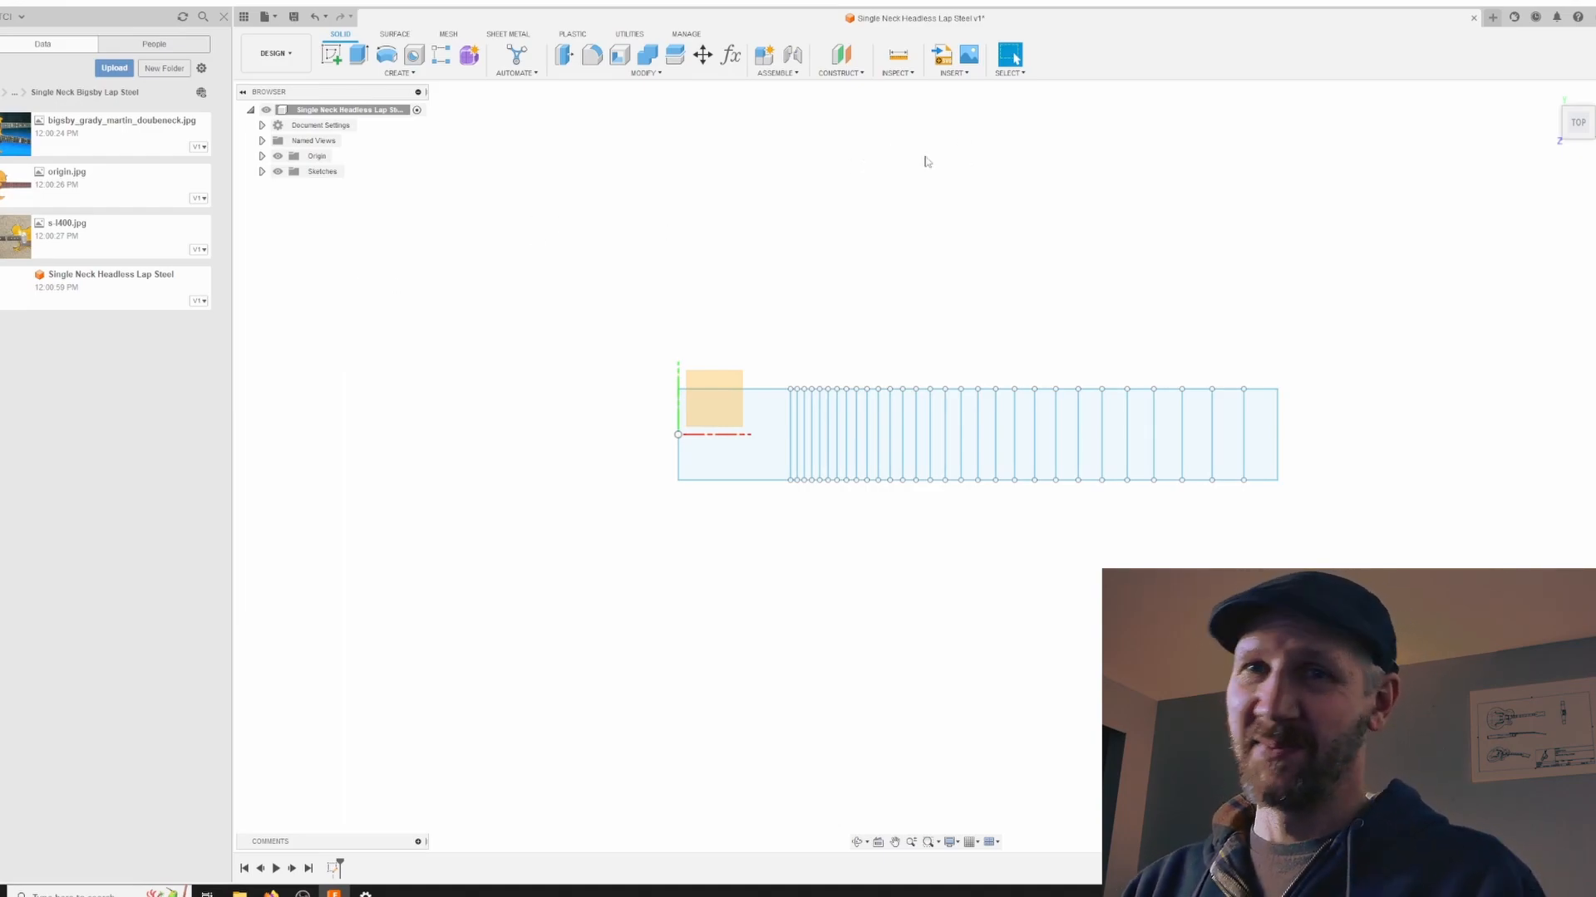
Insert bigsby_grady_martin_doubleneck.jpg as a canvas on the XY plane.
{"action": "left_click", "coordinate": [952, 72]}
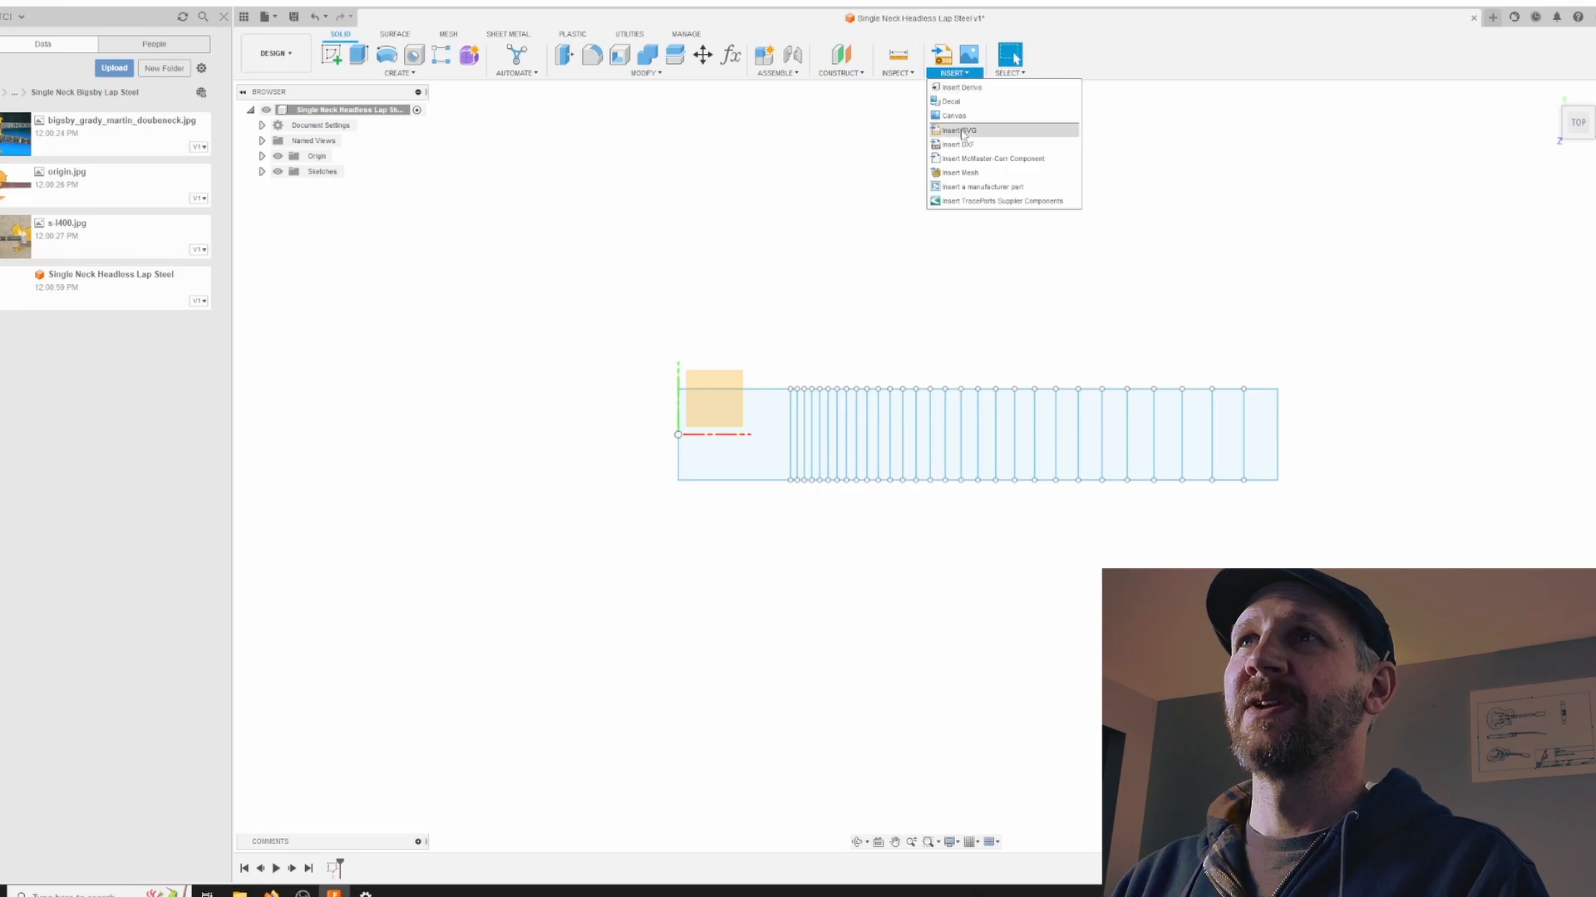
{"action": "left_click", "coordinate": [958, 131]}
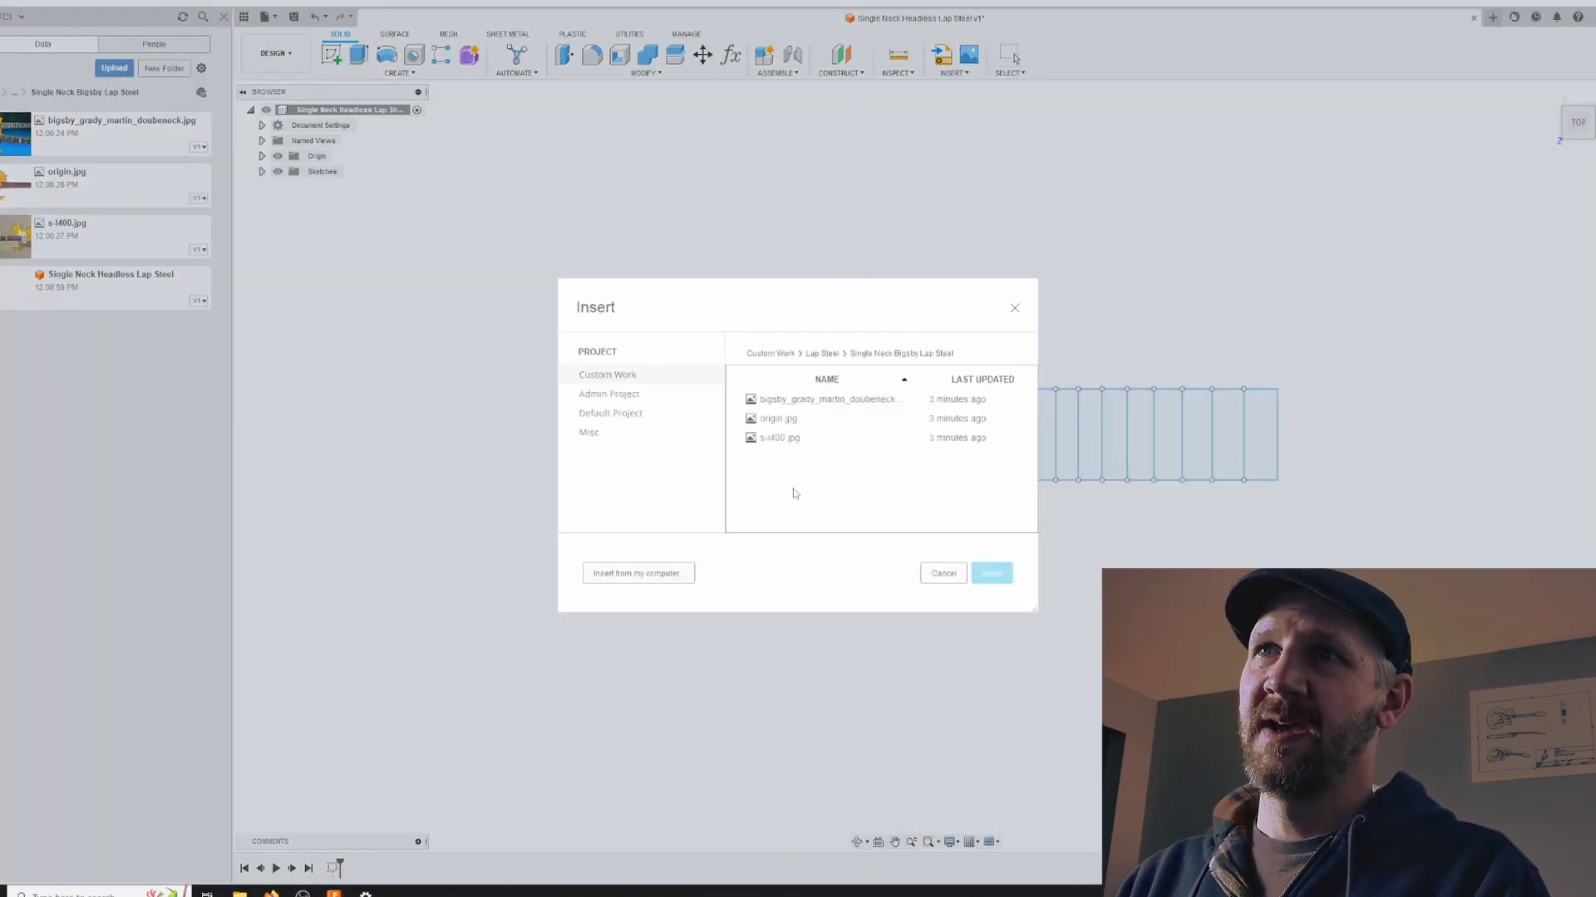
{"action": "left_click", "coordinate": [826, 399]}
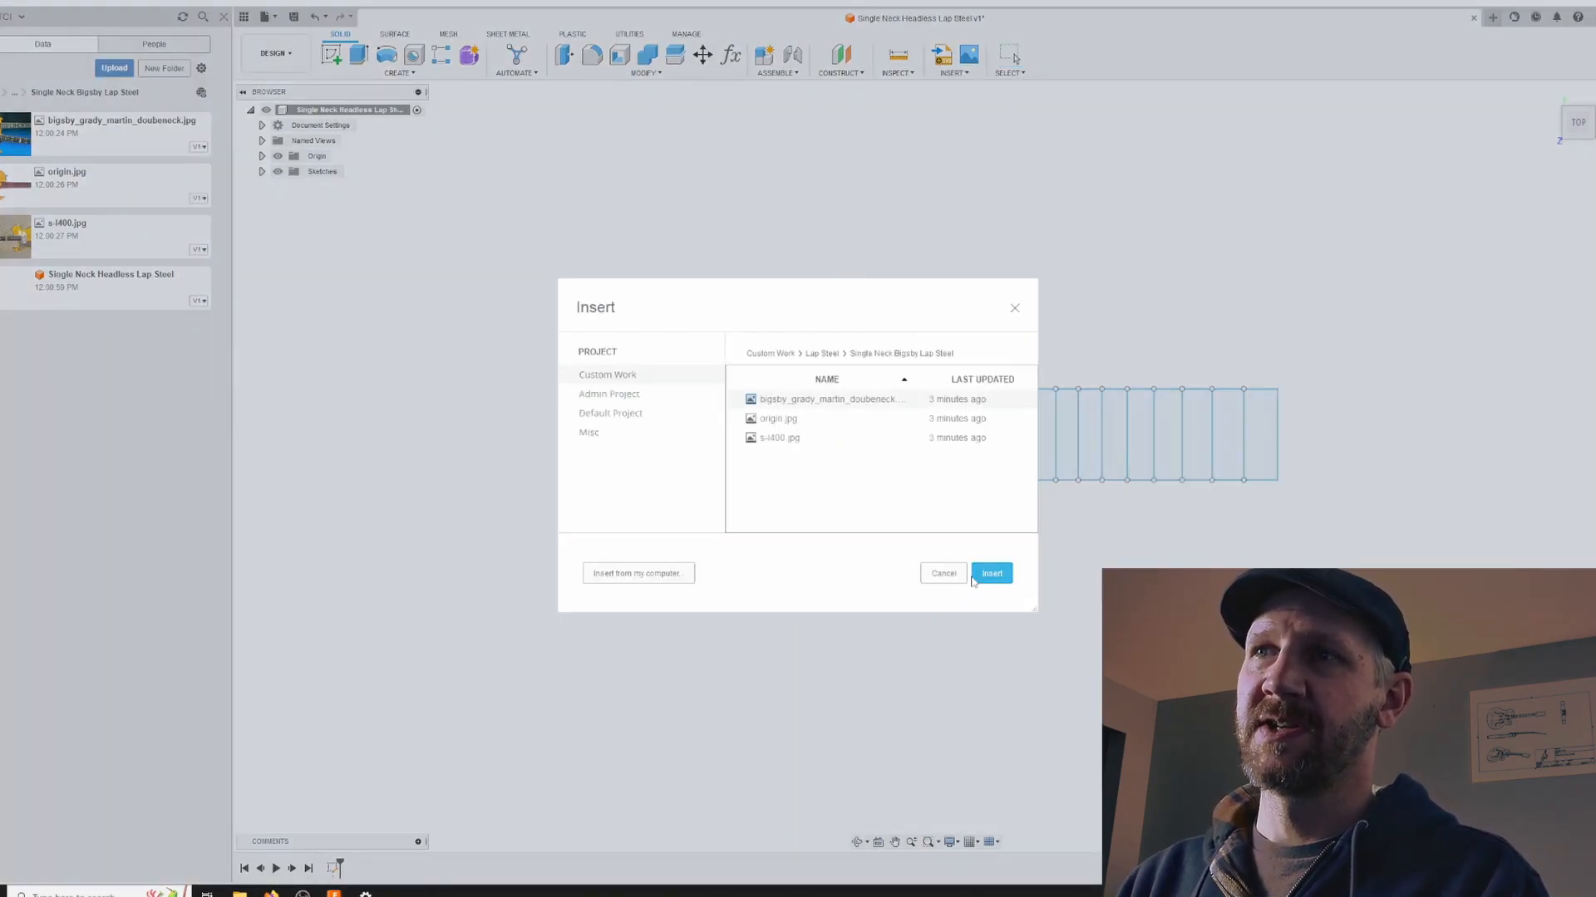
{"action": "left_click", "coordinate": [989, 572]}
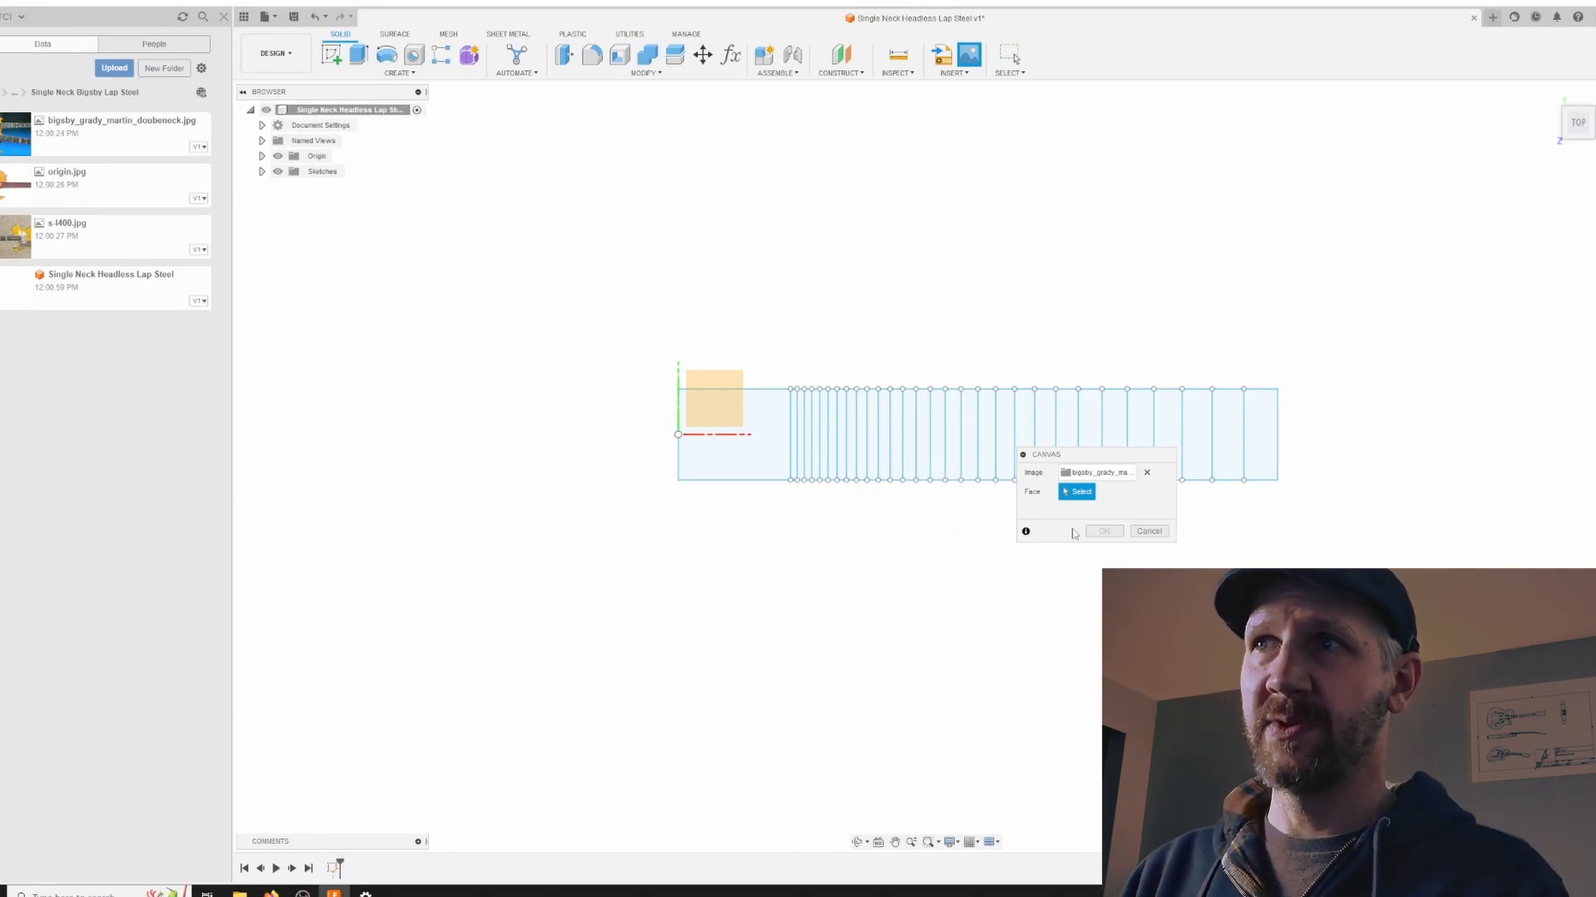
{"action": "left_click", "coordinate": [733, 427]}
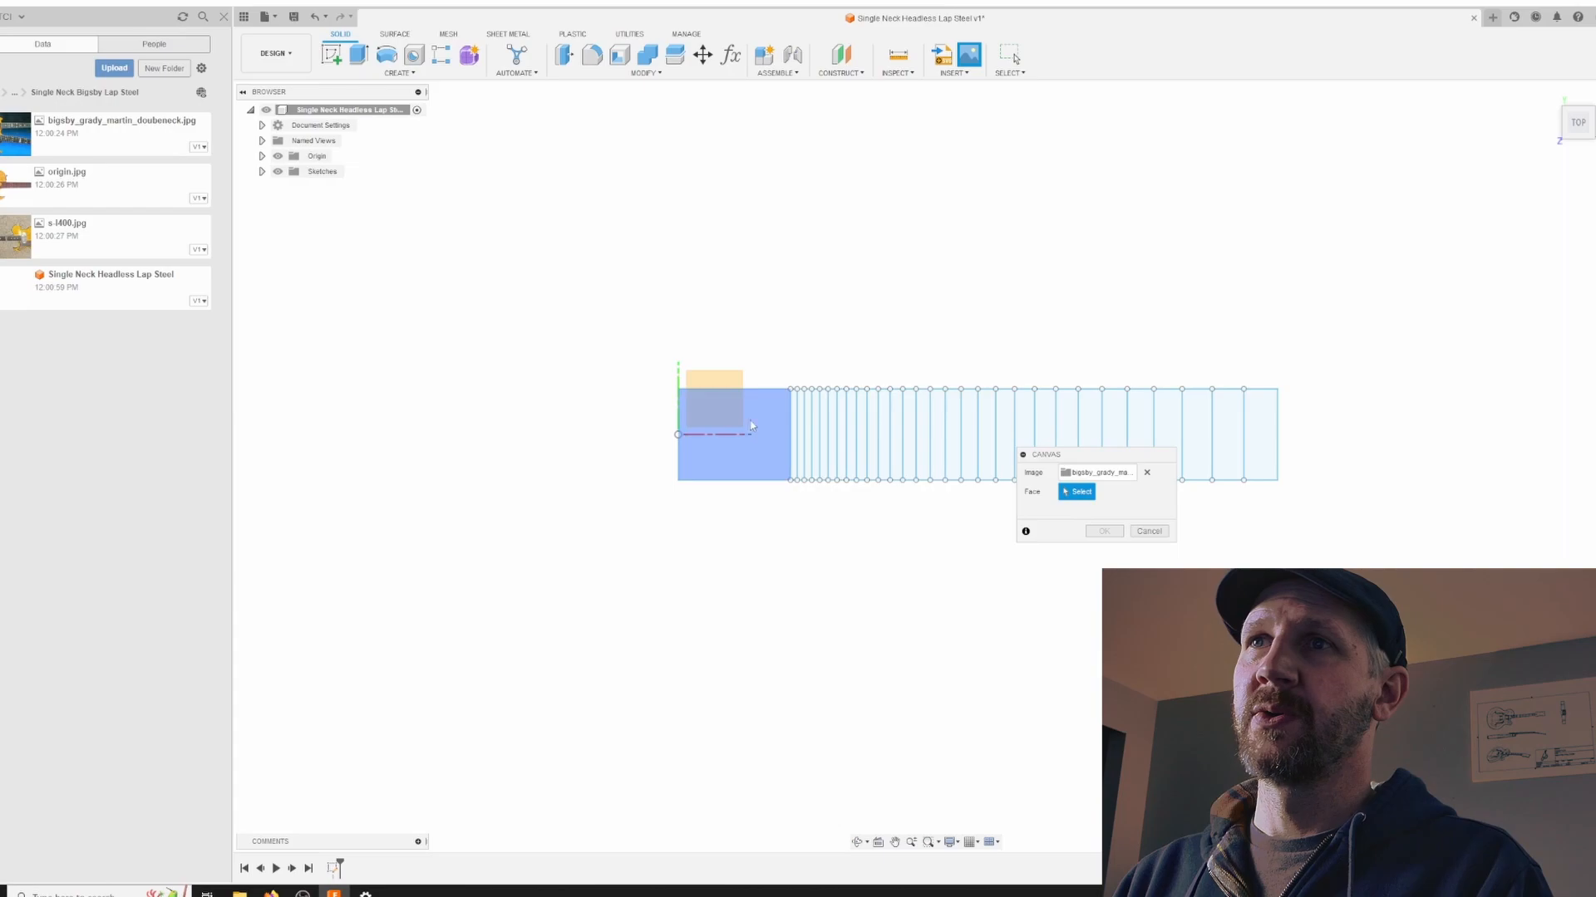
{"action": "left_click", "coordinate": [1077, 491]}
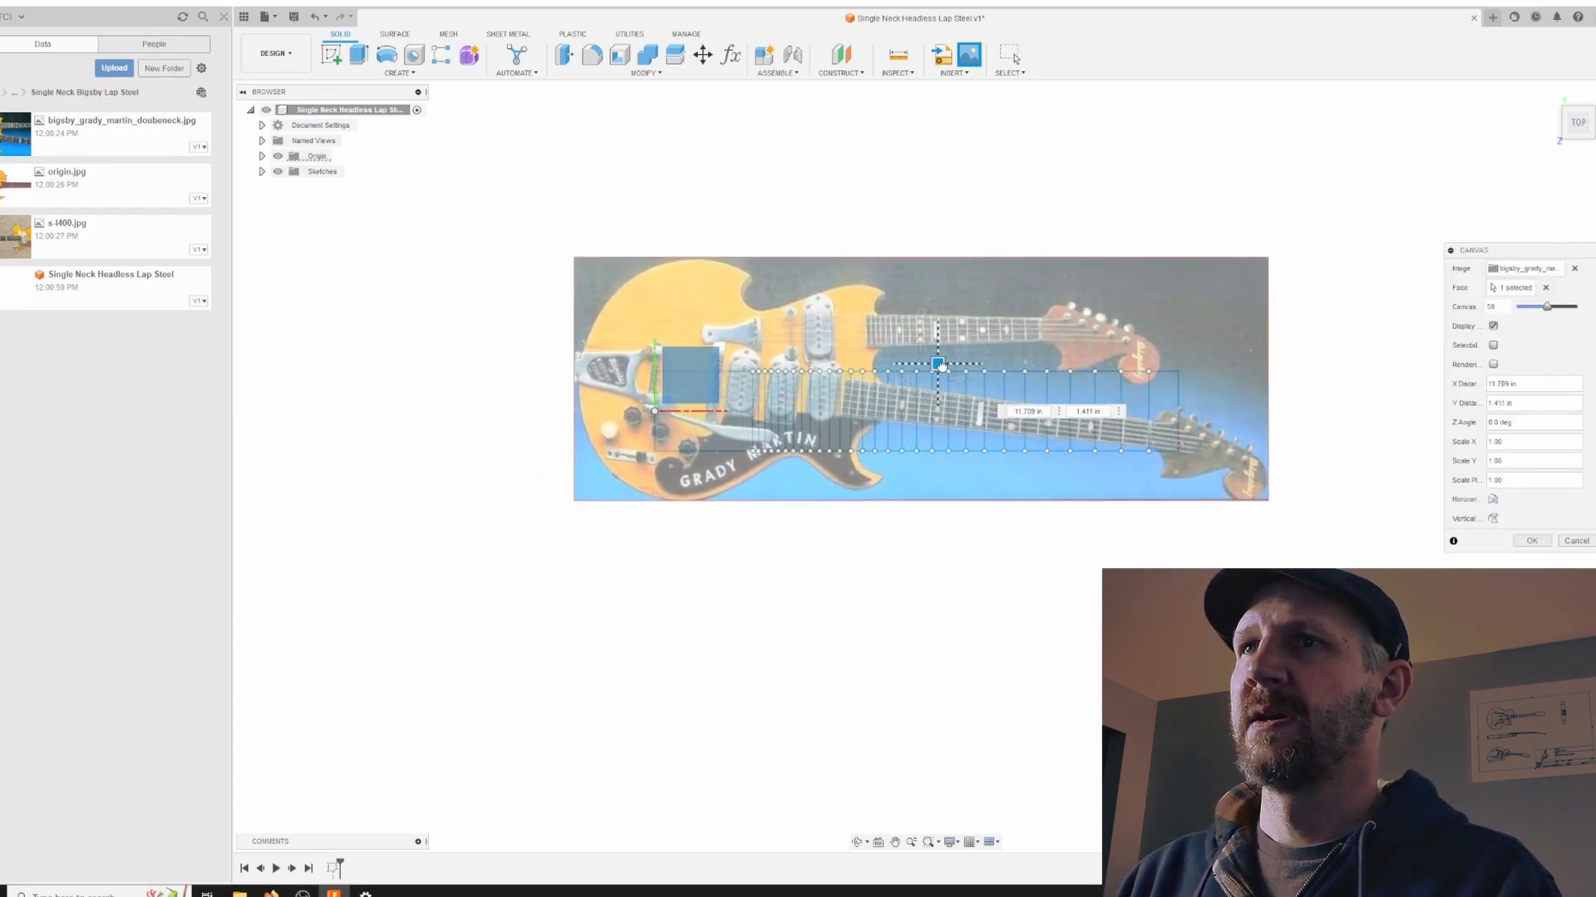
Drag the canvas so the guitar neck aligns with the fret sketch, then commit it.
{"action": "left_click_drag", "start_coordinate": [937, 363], "coordinate": [934, 366]}
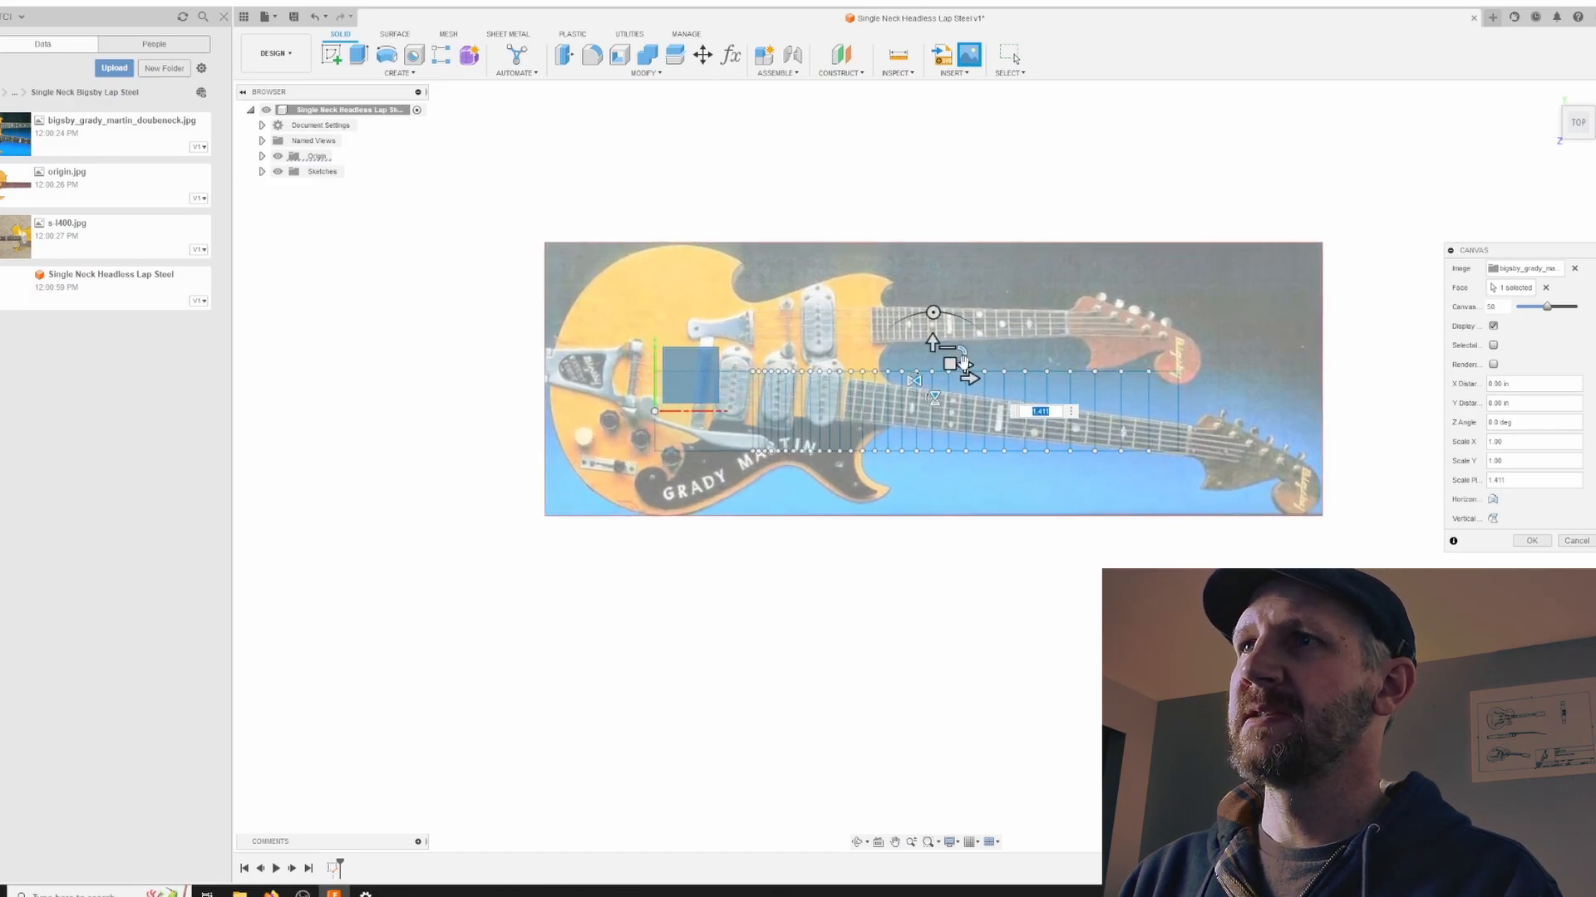
{"action": "left_click_drag", "start_coordinate": [960, 364], "coordinate": [944, 364]}
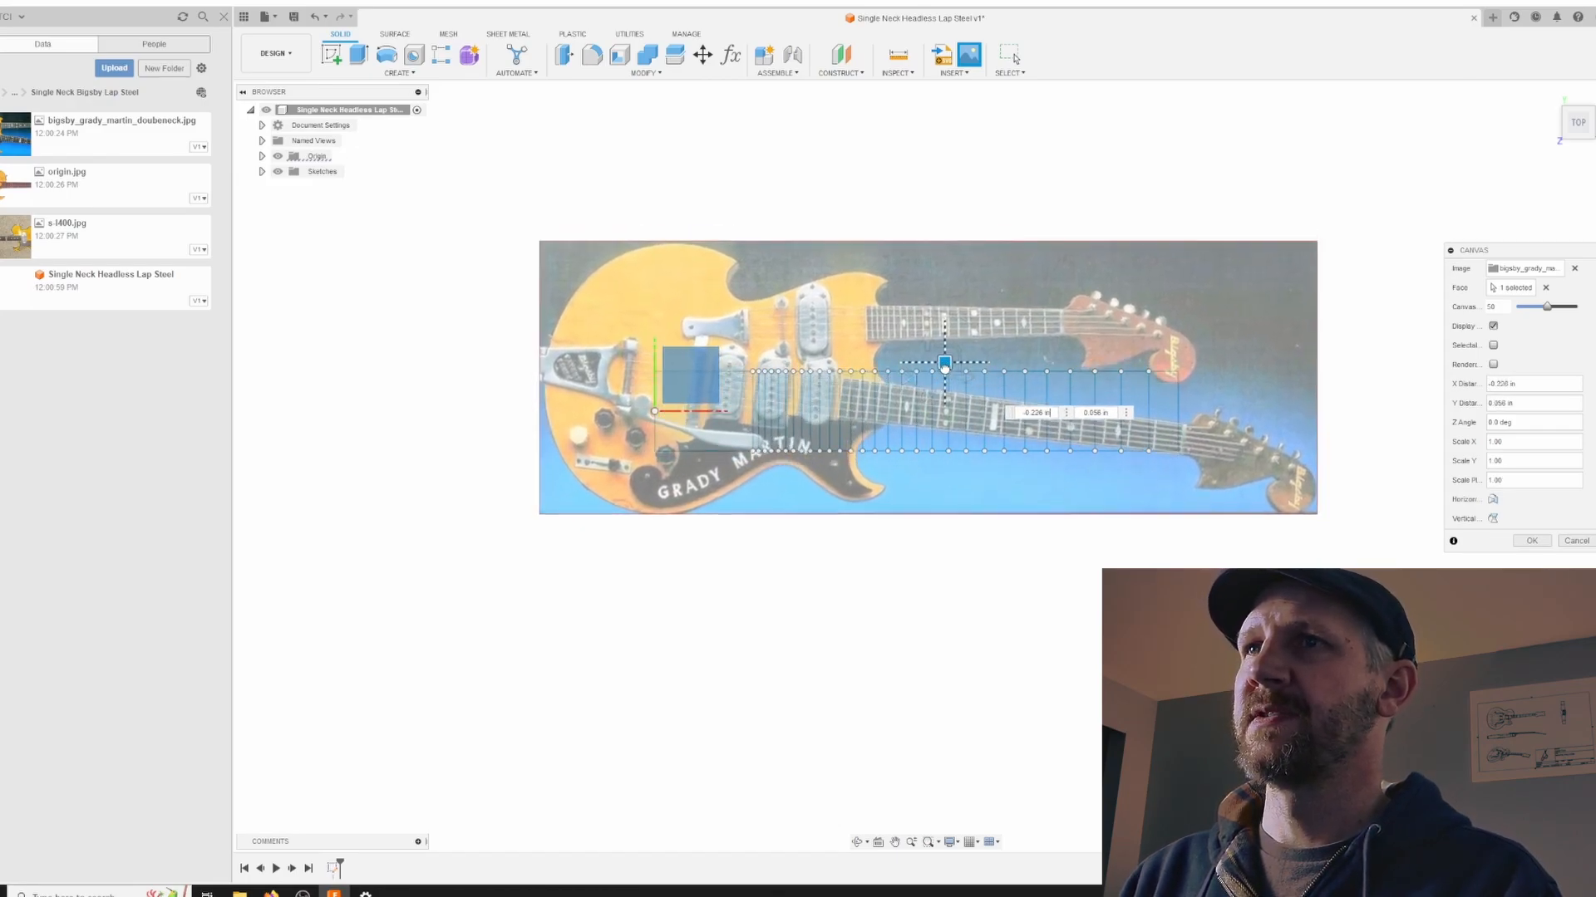
{"action": "left_click_drag", "start_coordinate": [944, 363], "coordinate": [948, 393]}
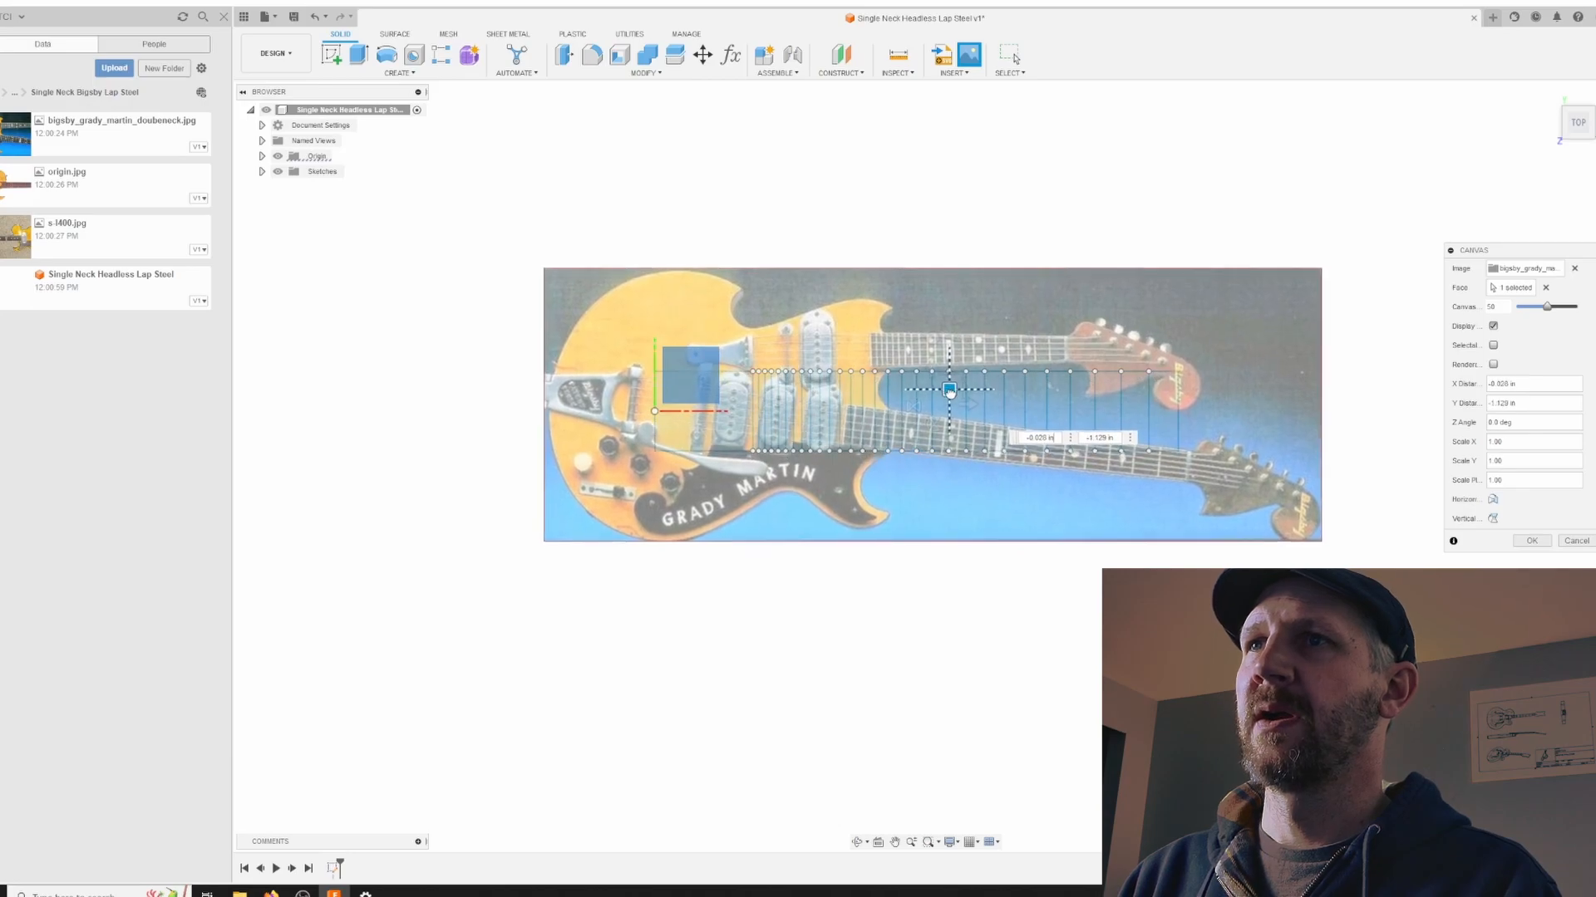
{"action": "left_click", "coordinate": [1531, 540]}
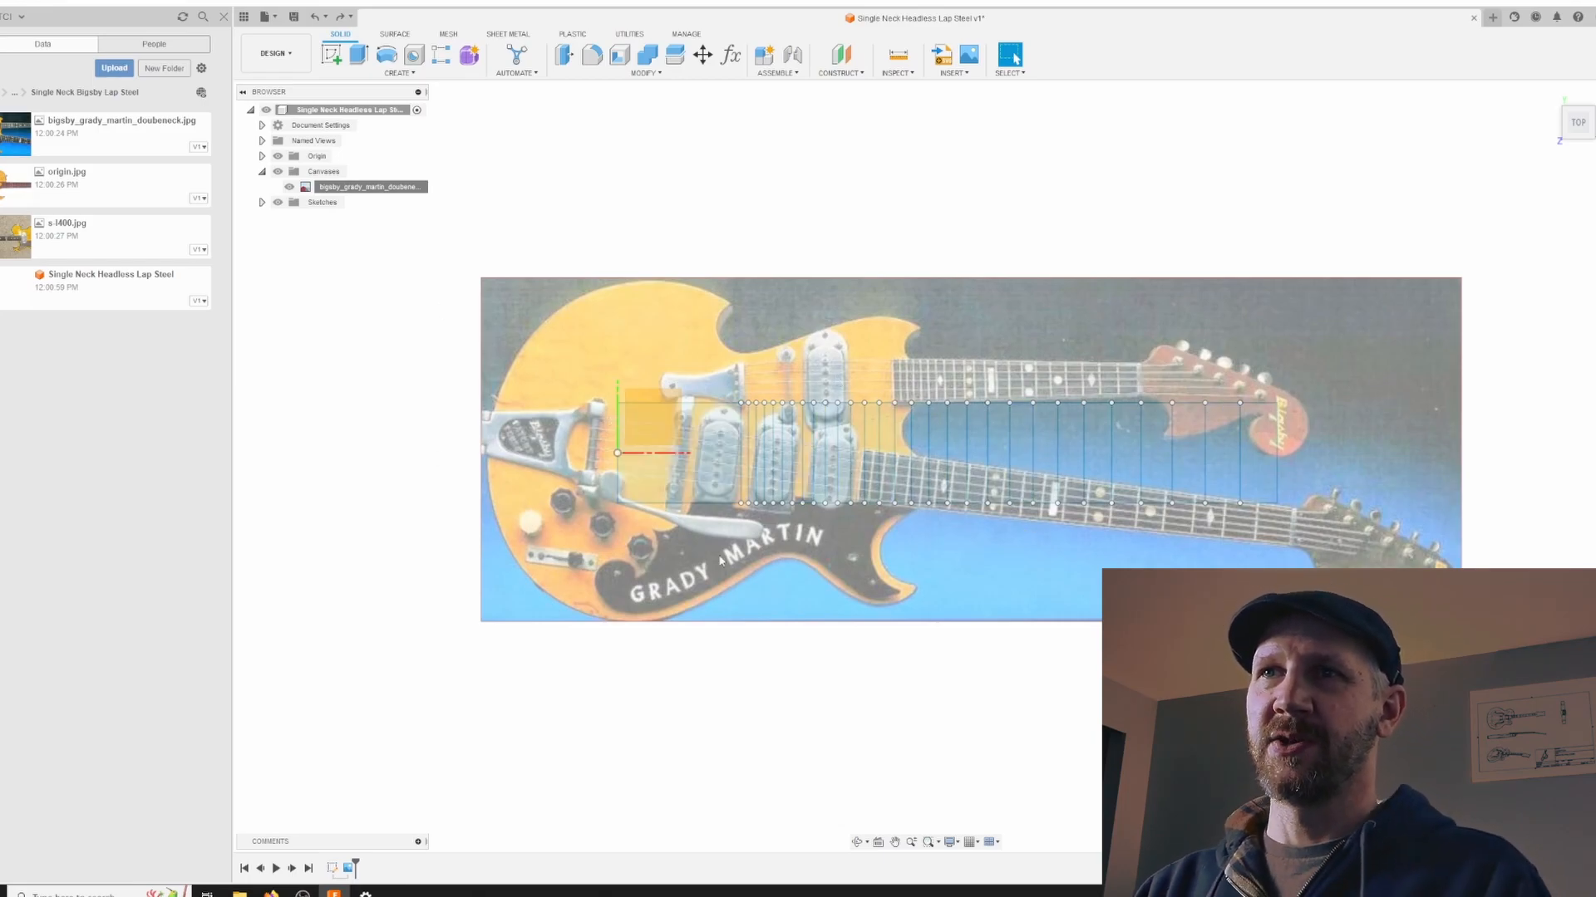
{"action": "mouse_move", "coordinate": [461, 516]}
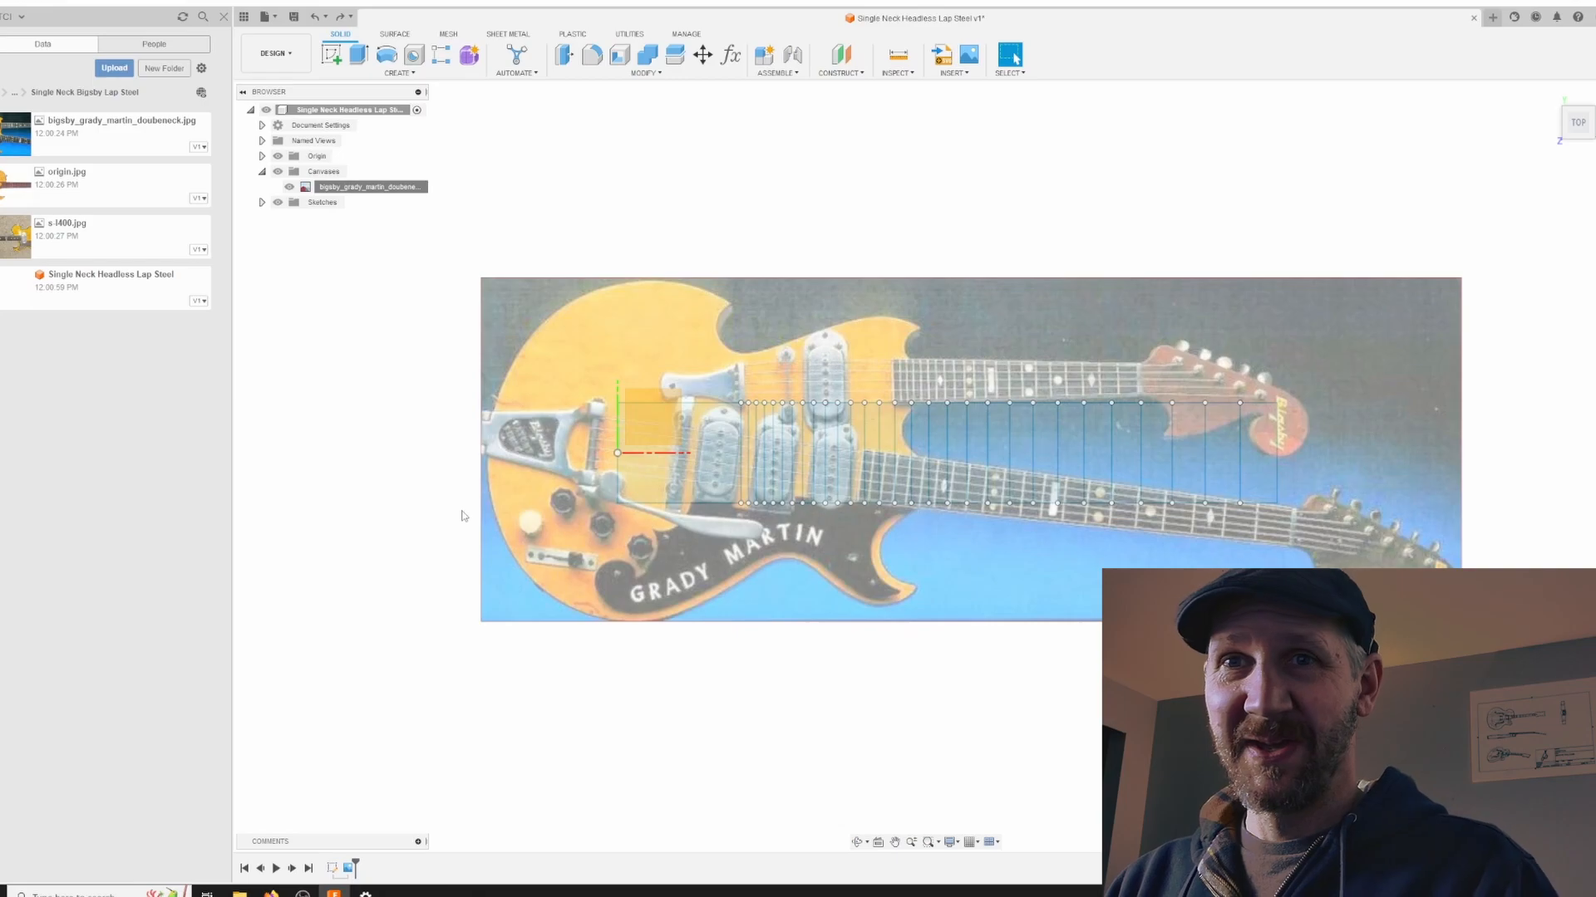